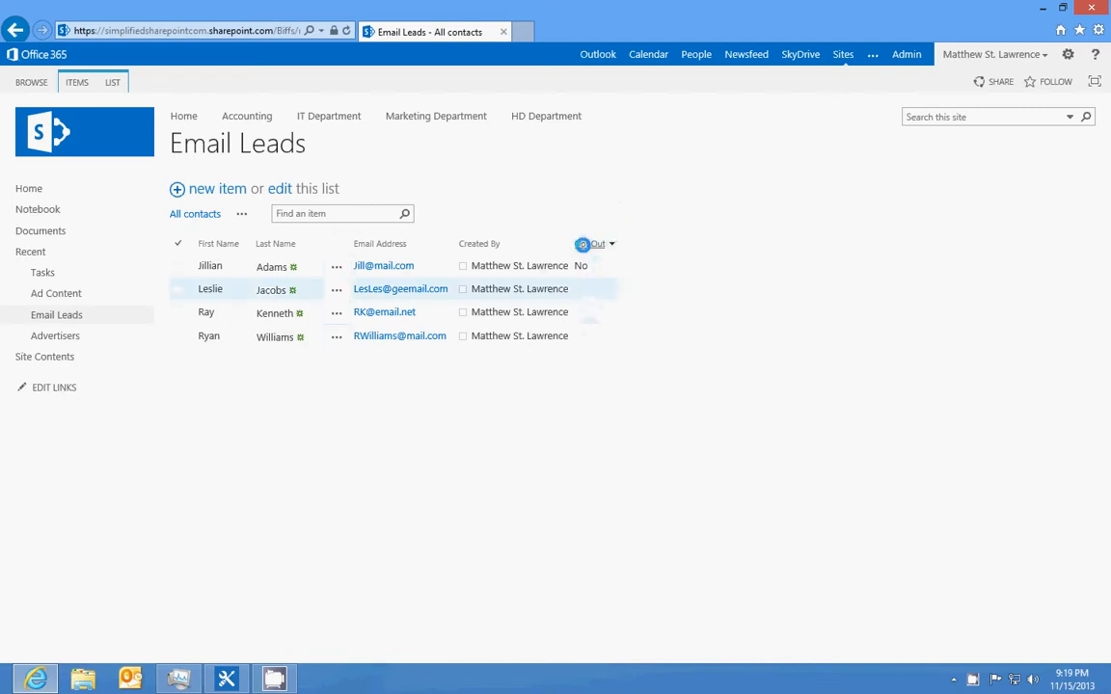
{"action": "left_click", "coordinate": [209, 266]}
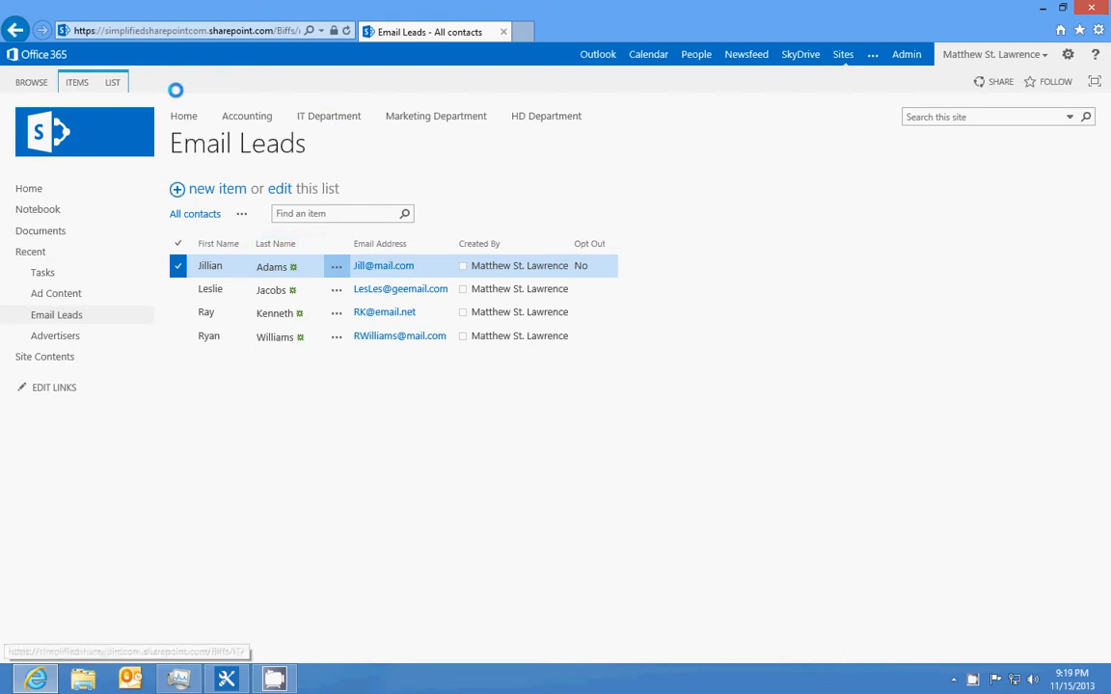
{"action": "left_click", "coordinate": [100, 98]}
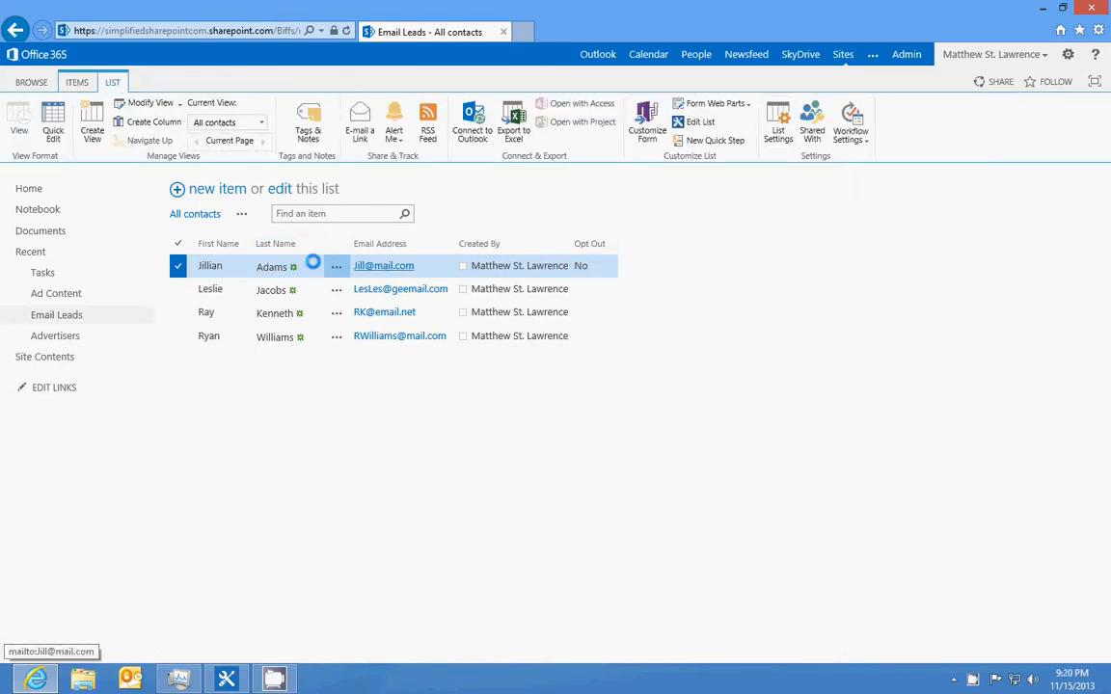
{"action": "left_click", "coordinate": [210, 288]}
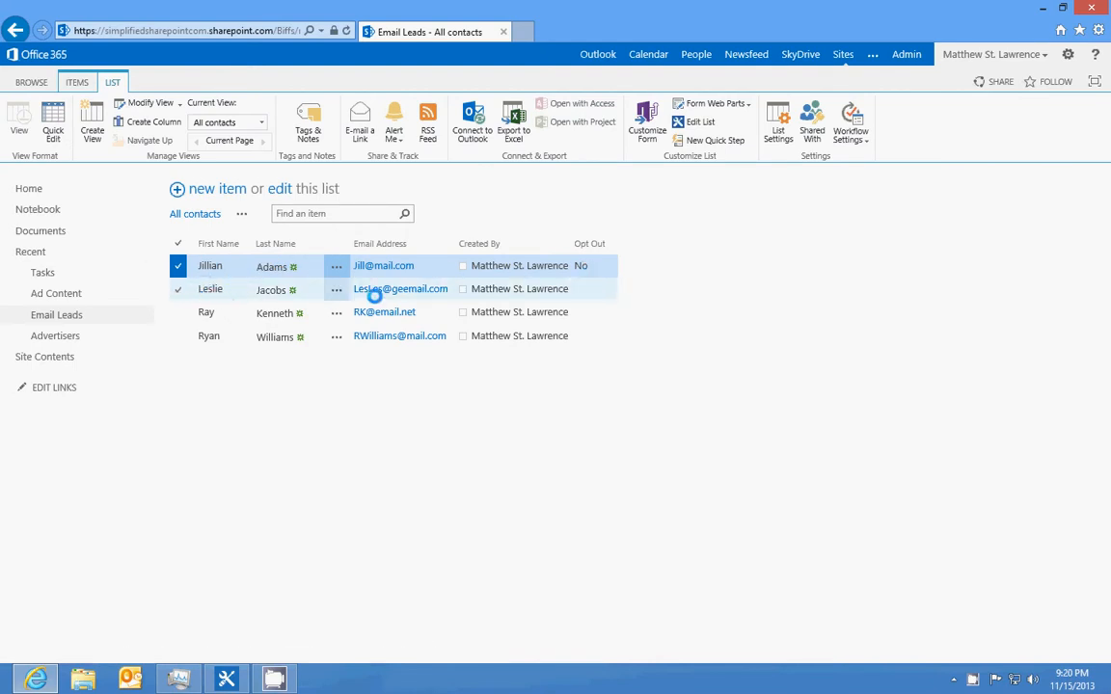
{"action": "mouse_move", "coordinate": [372, 265]}
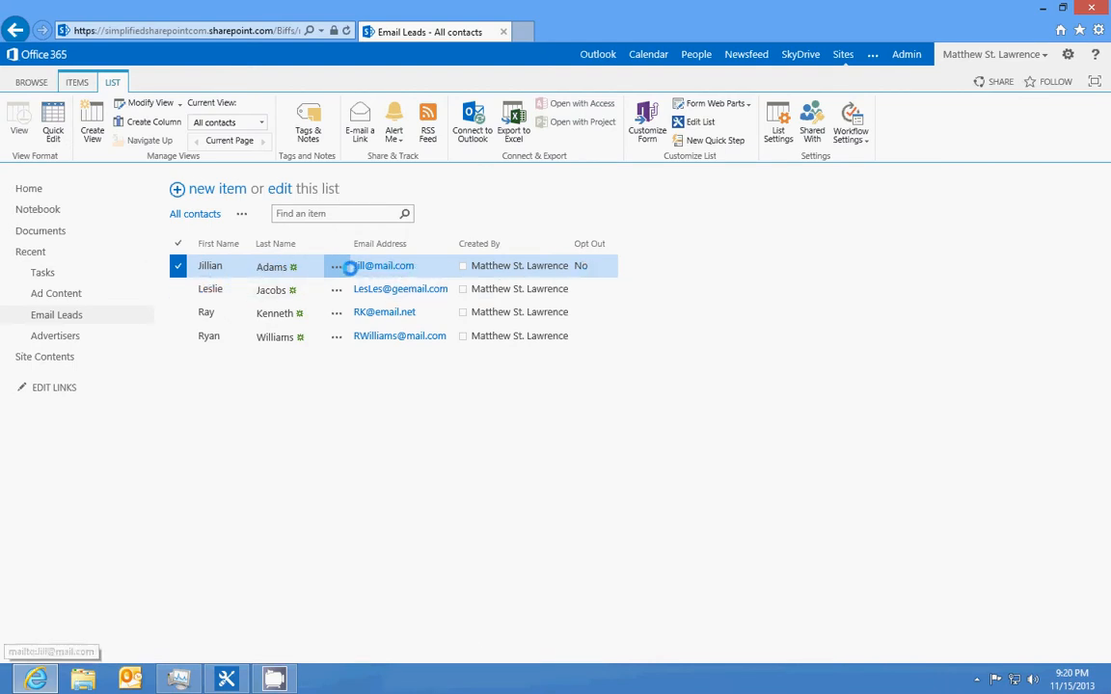
{"action": "mouse_move", "coordinate": [851, 120]}
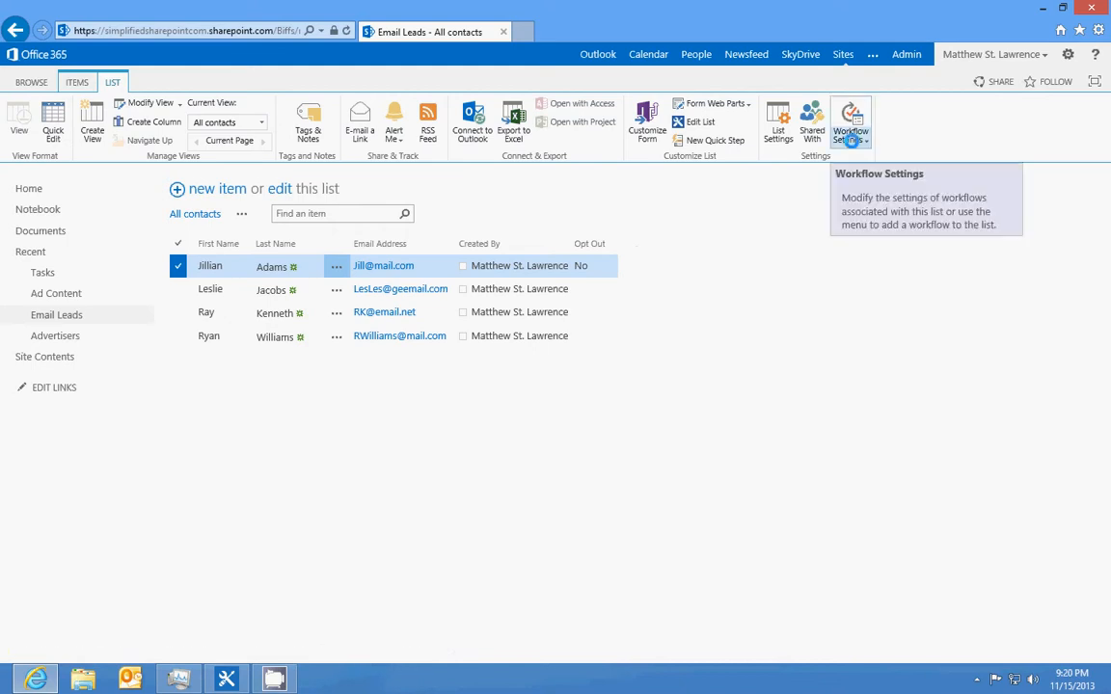
{"action": "left_click", "coordinate": [851, 125]}
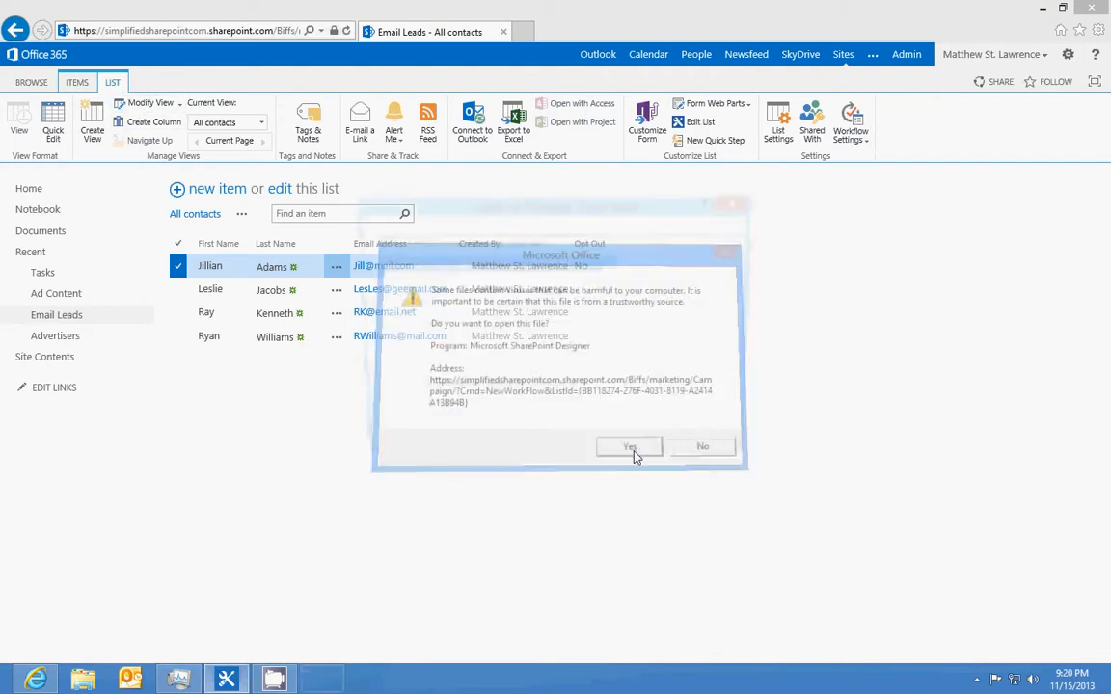
- Allow SharePoint Designer to open and create the 'Email blaster' SharePoint 2010 list workflow
{"action": "left_click", "coordinate": [629, 446]}
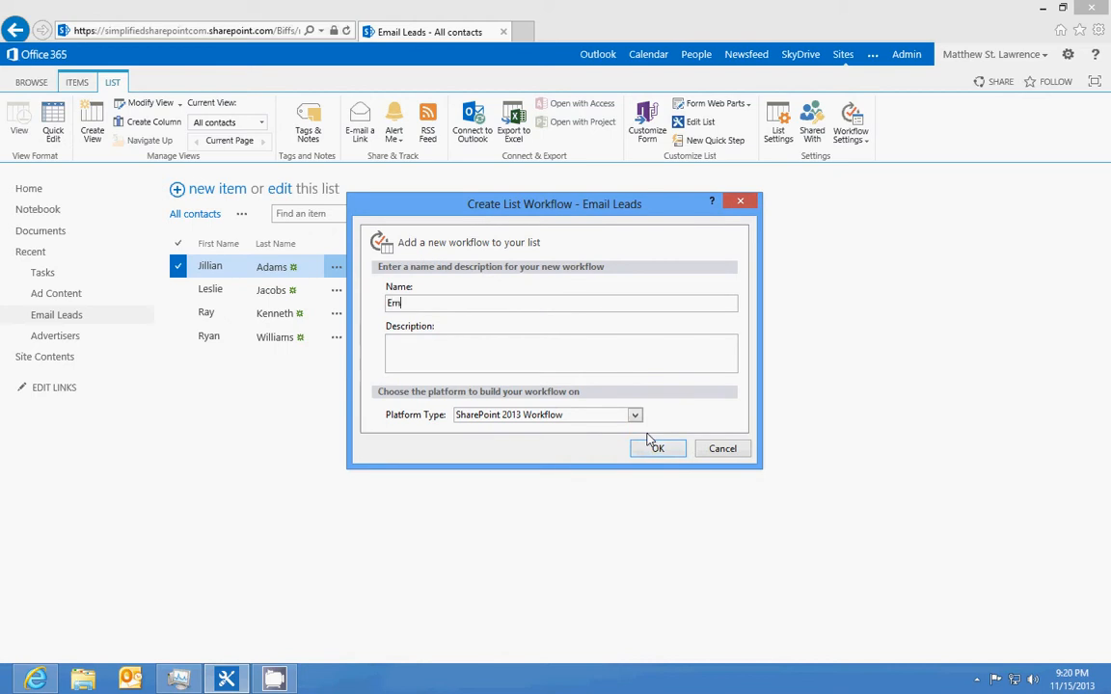
{"action": "type", "text": "Email blaster"}
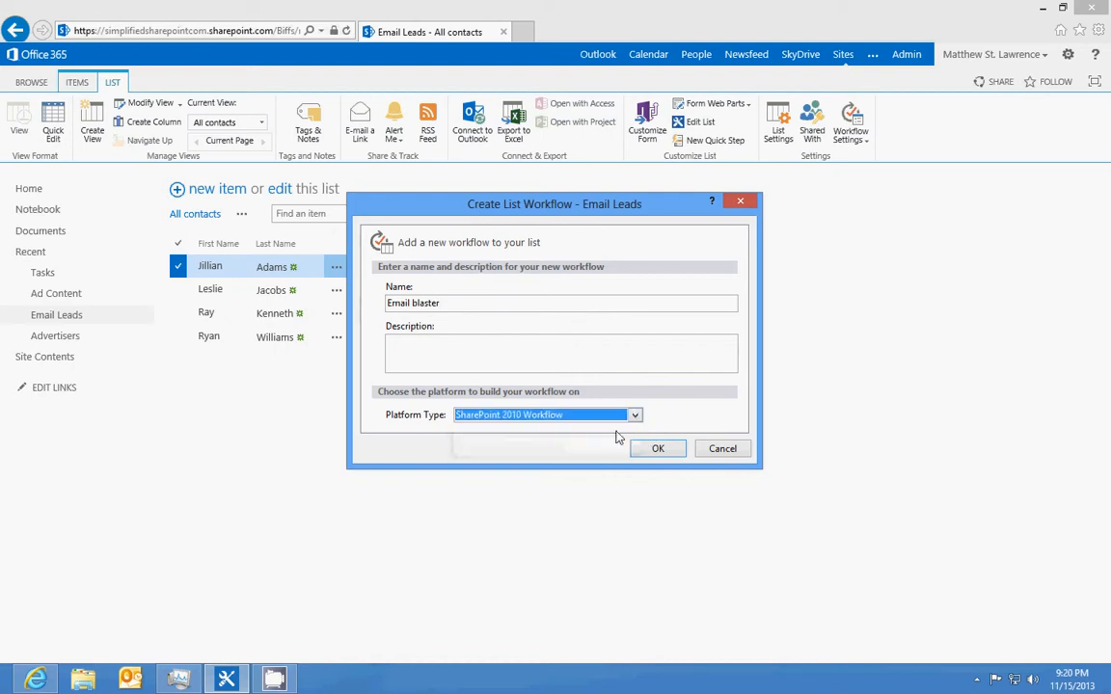
{"action": "left_click", "coordinate": [721, 448]}
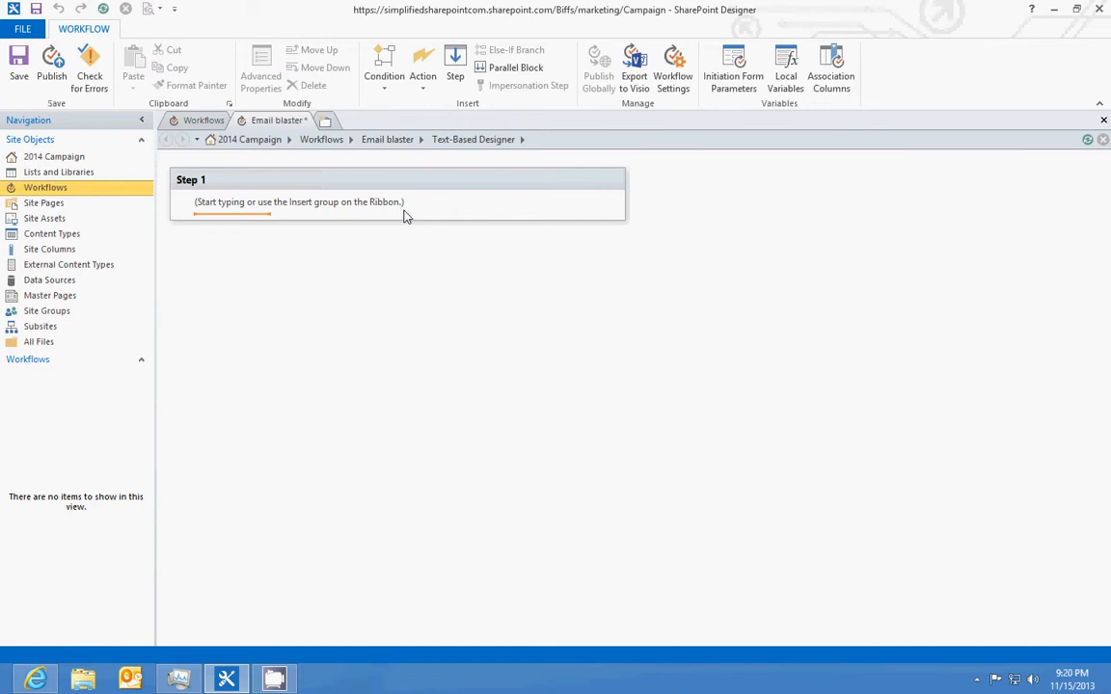
- Add the Step 1 condition 'If Current Item:Opt Out equals Yes'
{"action": "type", "text": "if"}
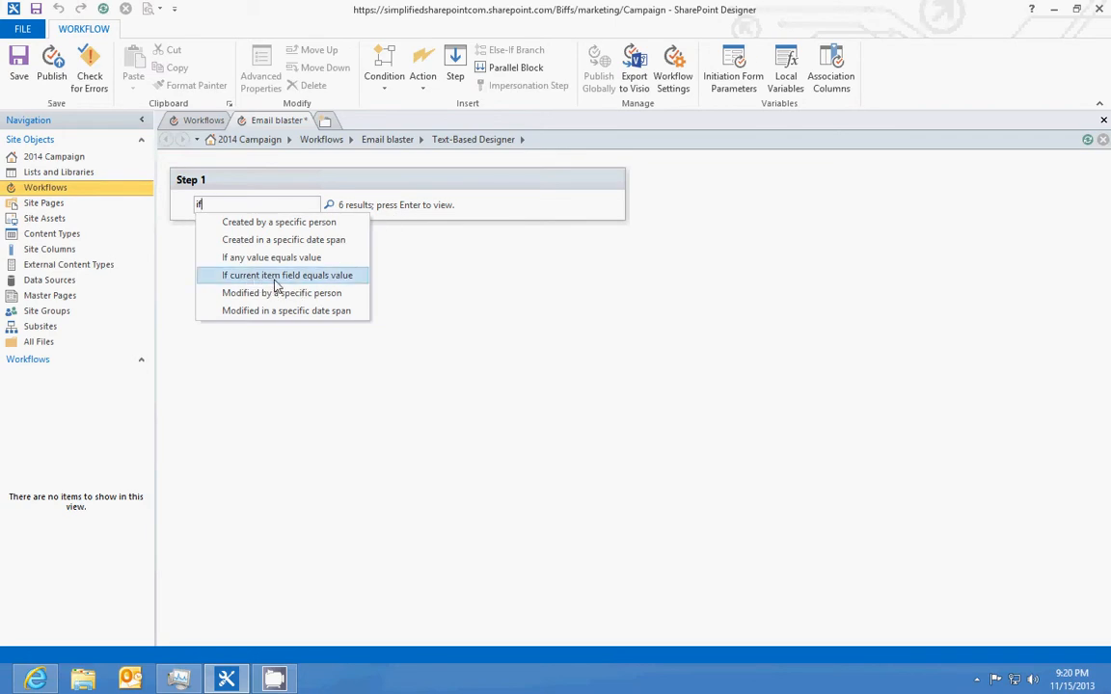
{"action": "left_click", "coordinate": [286, 275]}
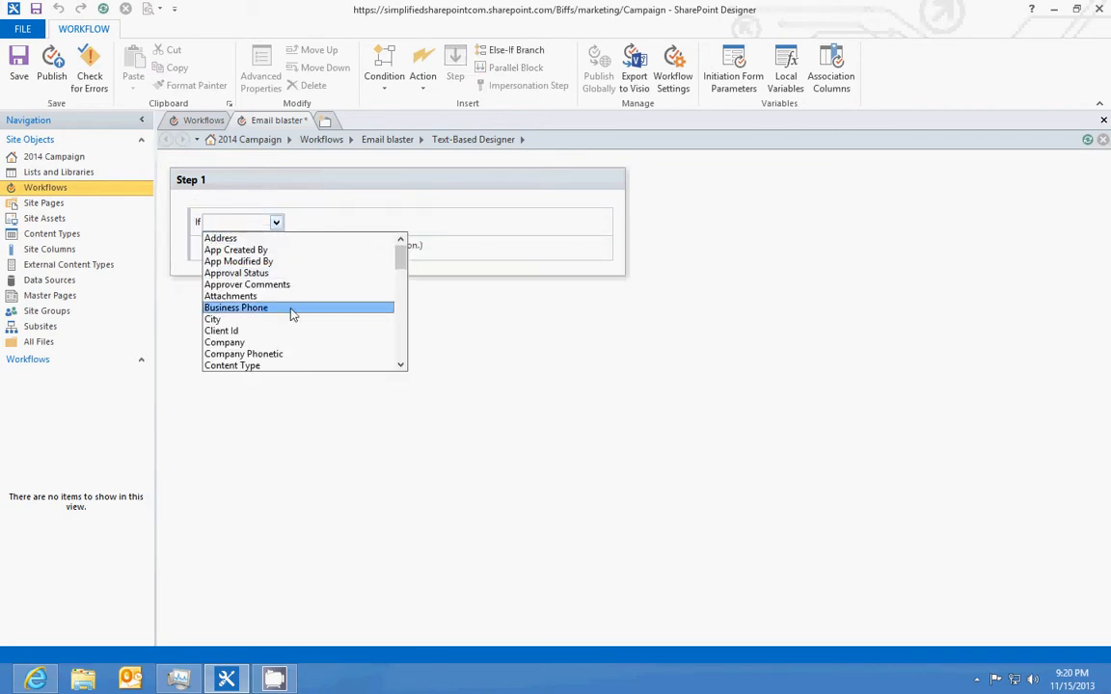
{"action": "scroll", "scroll_direction": "down", "scroll_amount": 3}
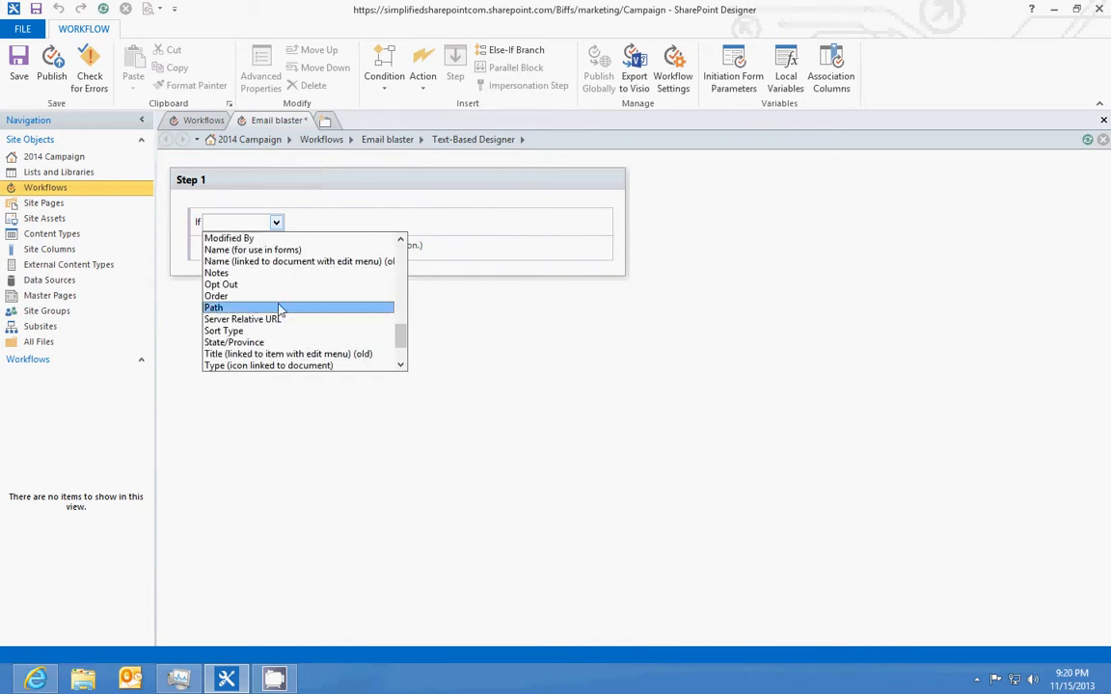
{"action": "left_click", "coordinate": [219, 283]}
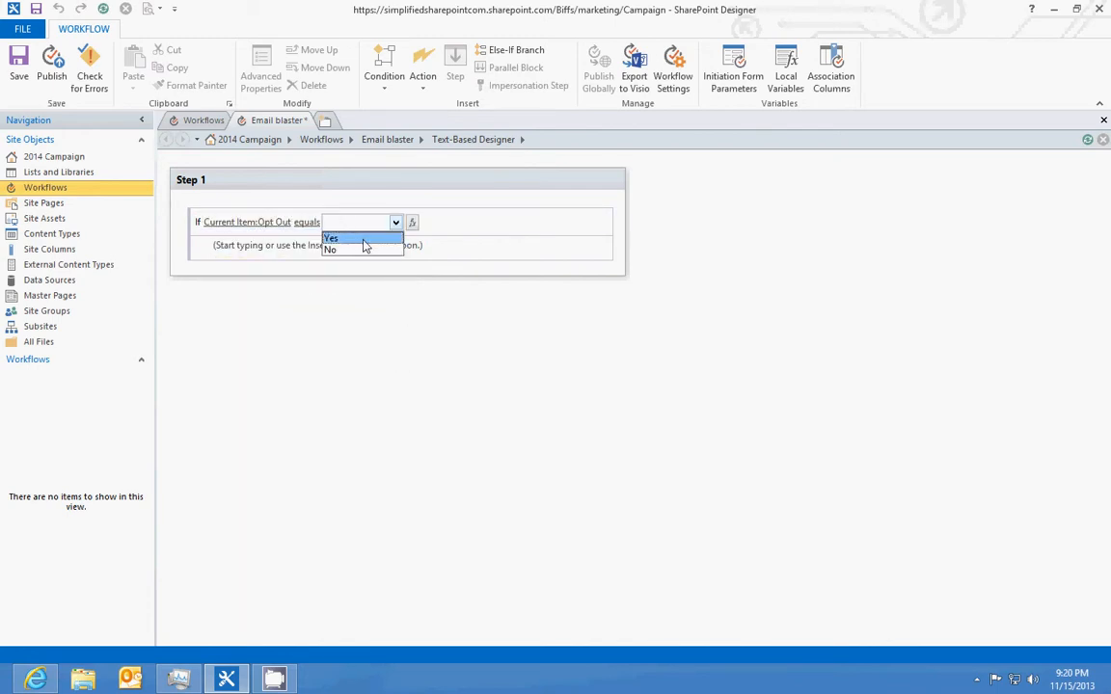
{"action": "left_click", "coordinate": [331, 238]}
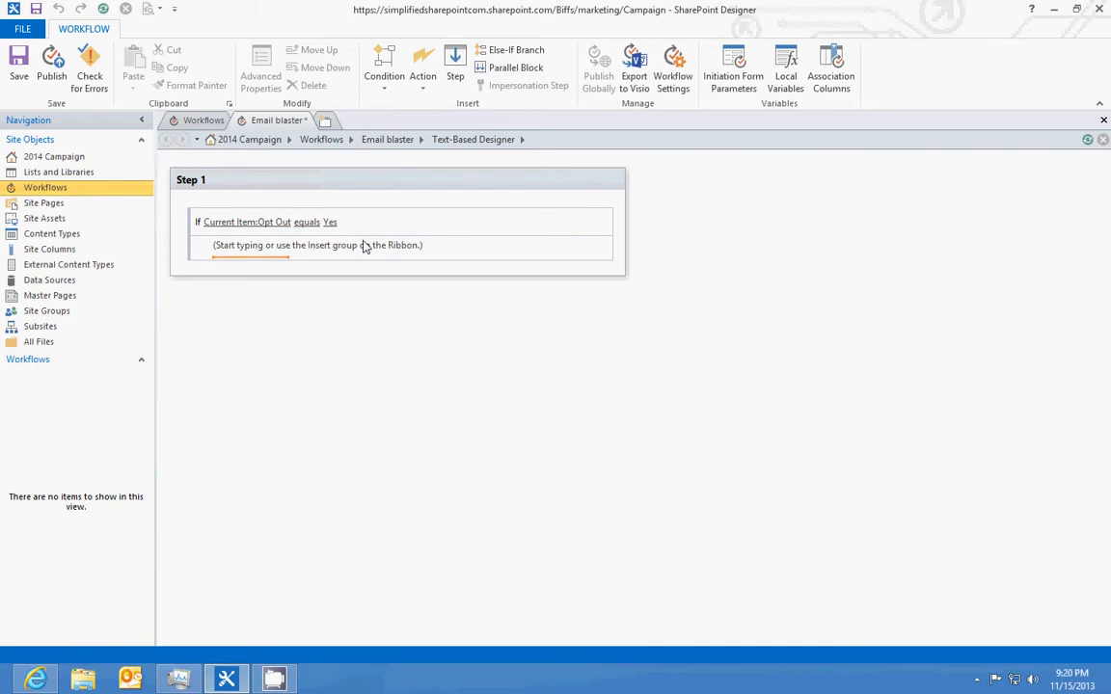
{"action": "type", "text": "set"}
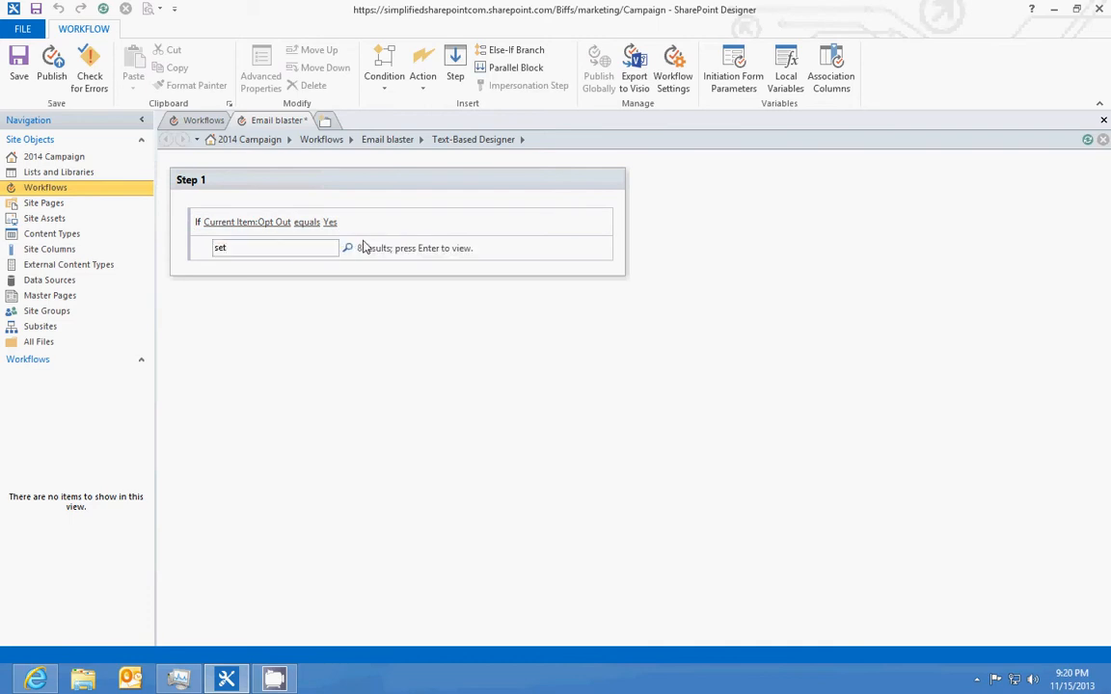
{"action": "left_click", "coordinate": [274, 247]}
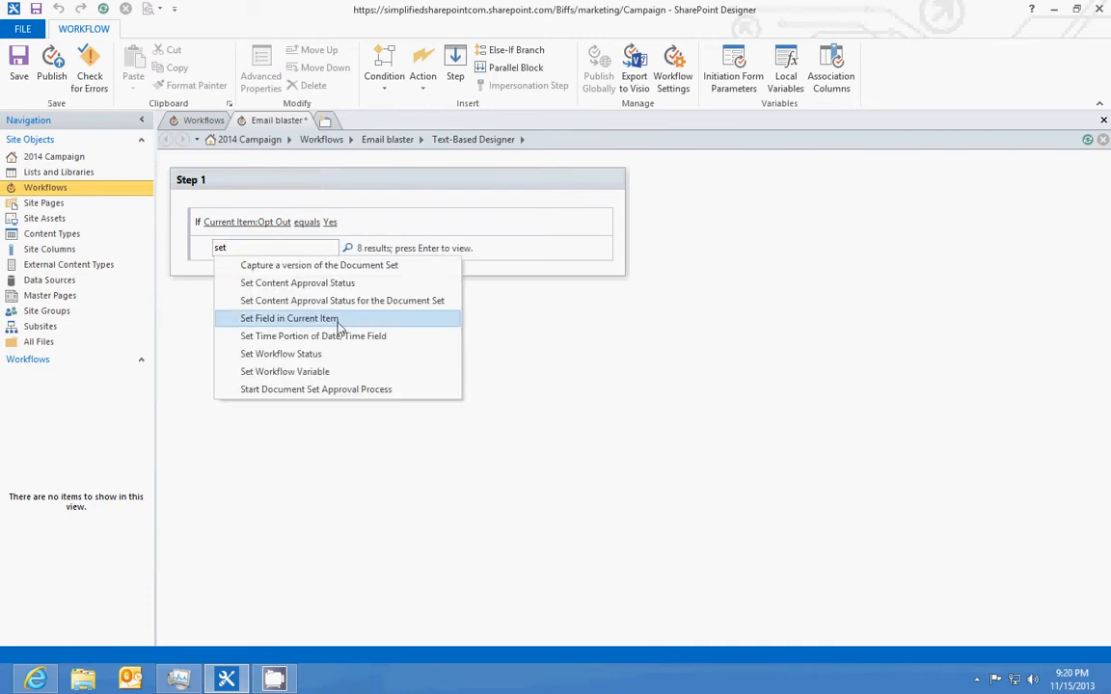
{"action": "left_click", "coordinate": [288, 318]}
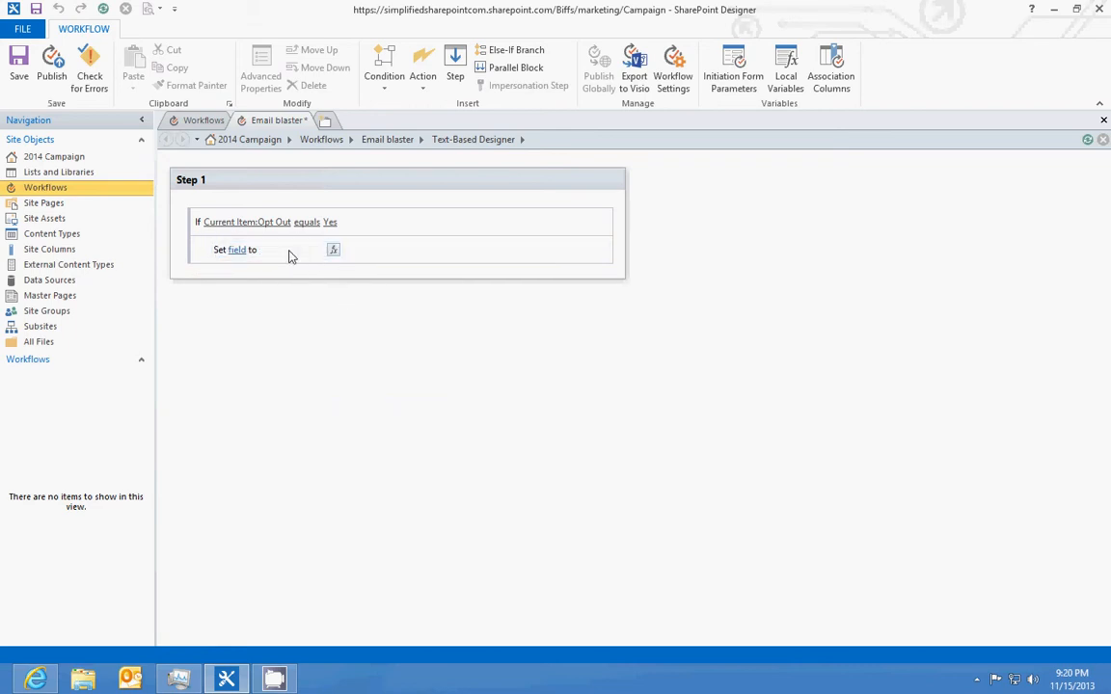
{"action": "left_click", "coordinate": [237, 249]}
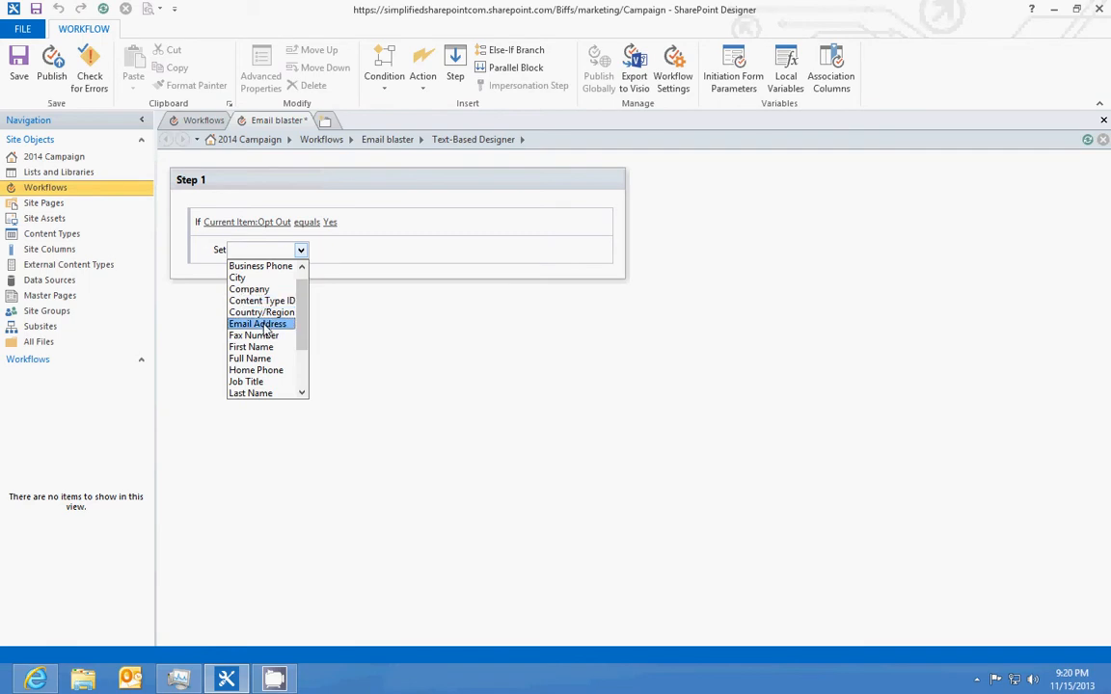
{"action": "left_click", "coordinate": [257, 323]}
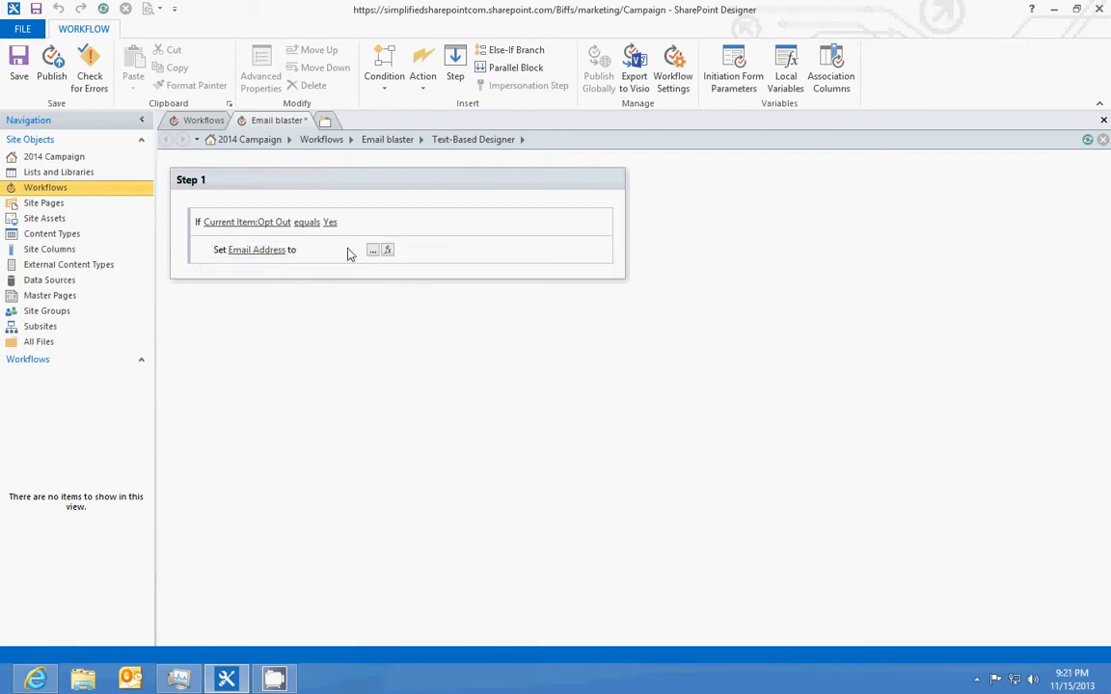
{"action": "type", "text": "OPT"}
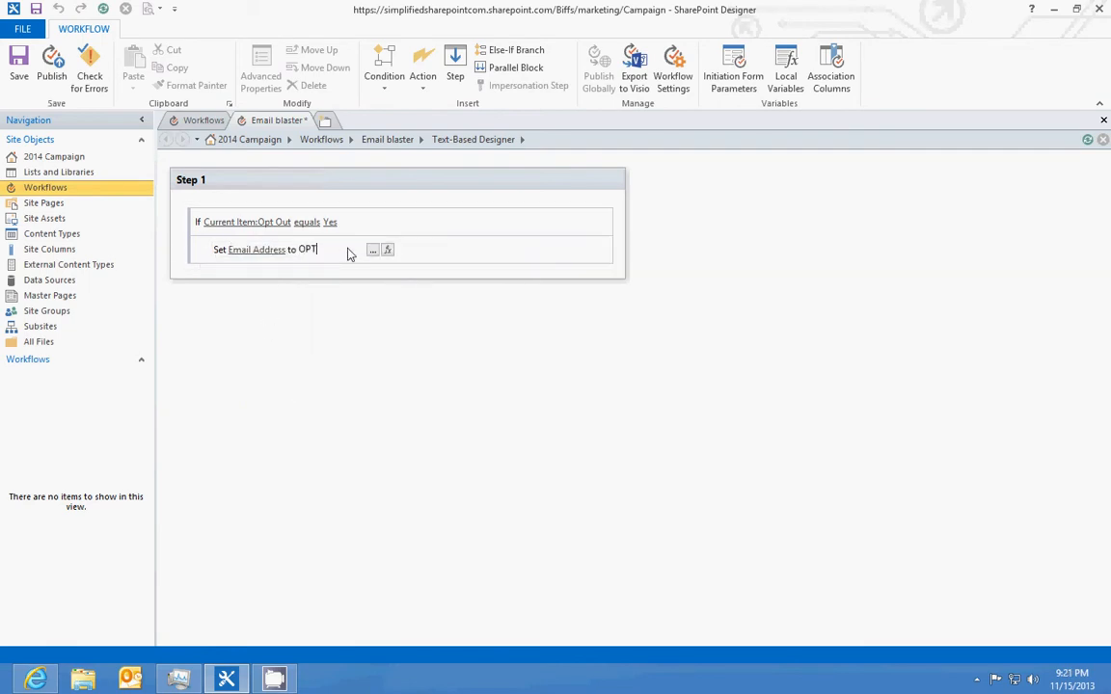
{"action": "type", "text": "@OUT.r"}
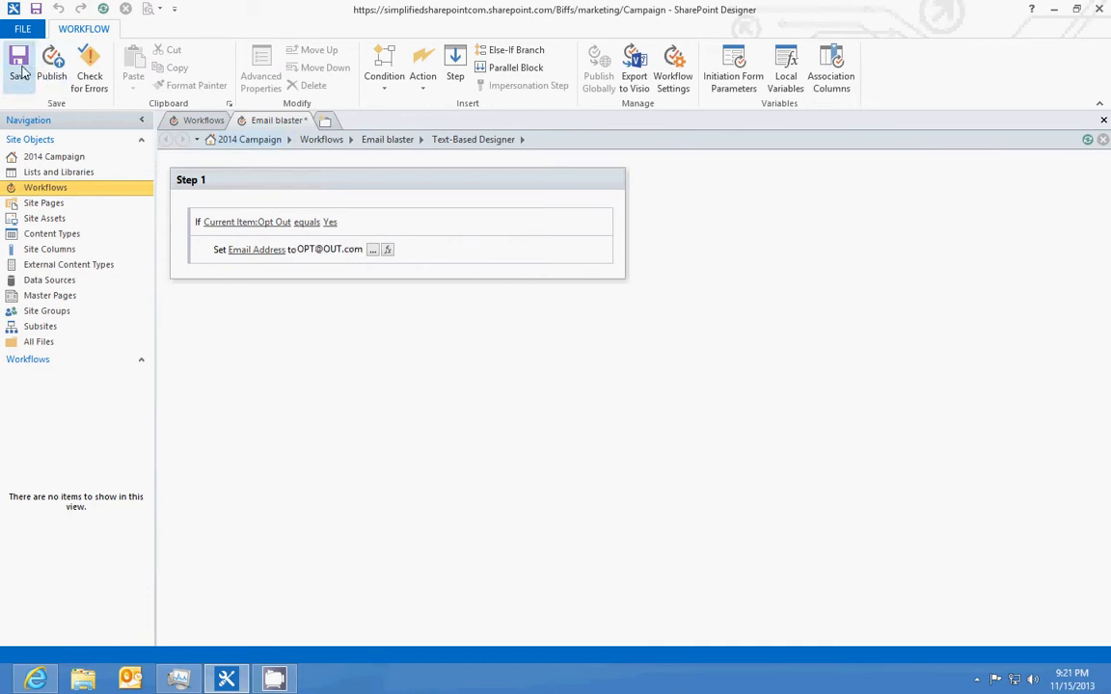
{"action": "left_click", "coordinate": [18, 60]}
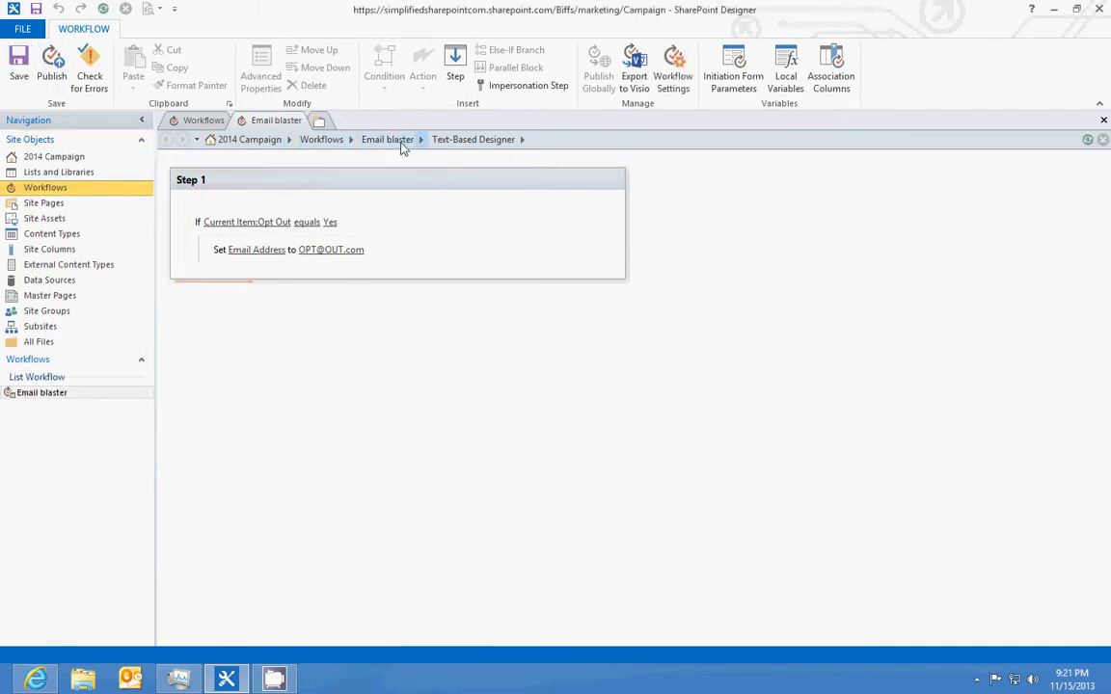
- Make Email blaster start automatically when items are created, then publish it
{"action": "left_click", "coordinate": [387, 139]}
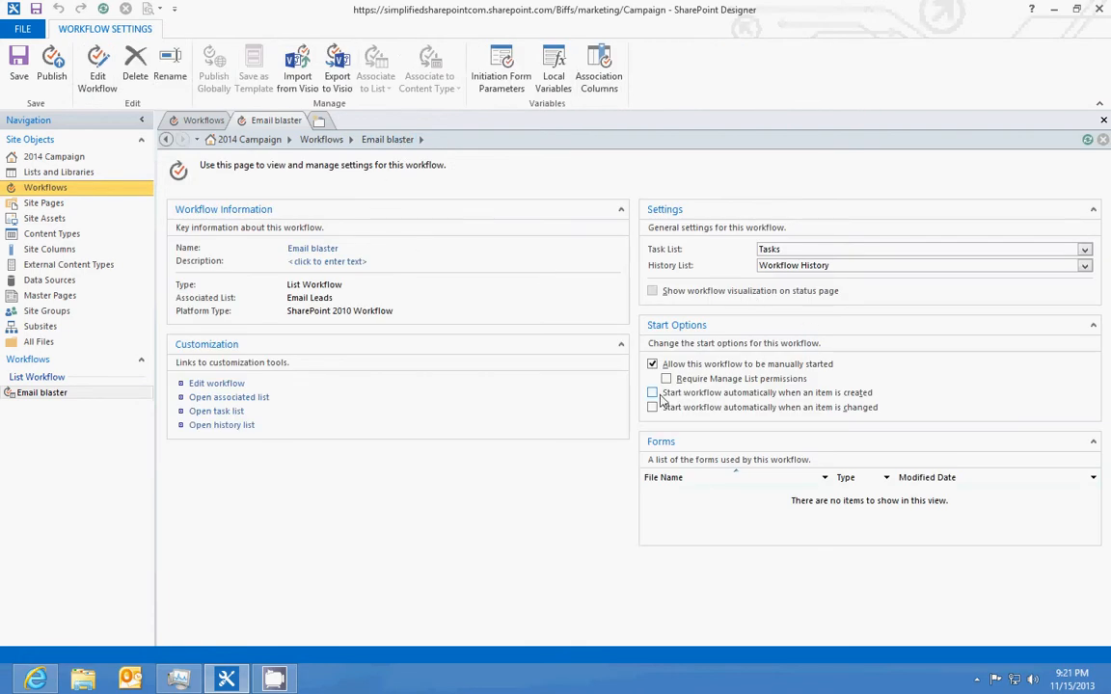
{"action": "left_click", "coordinate": [652, 392]}
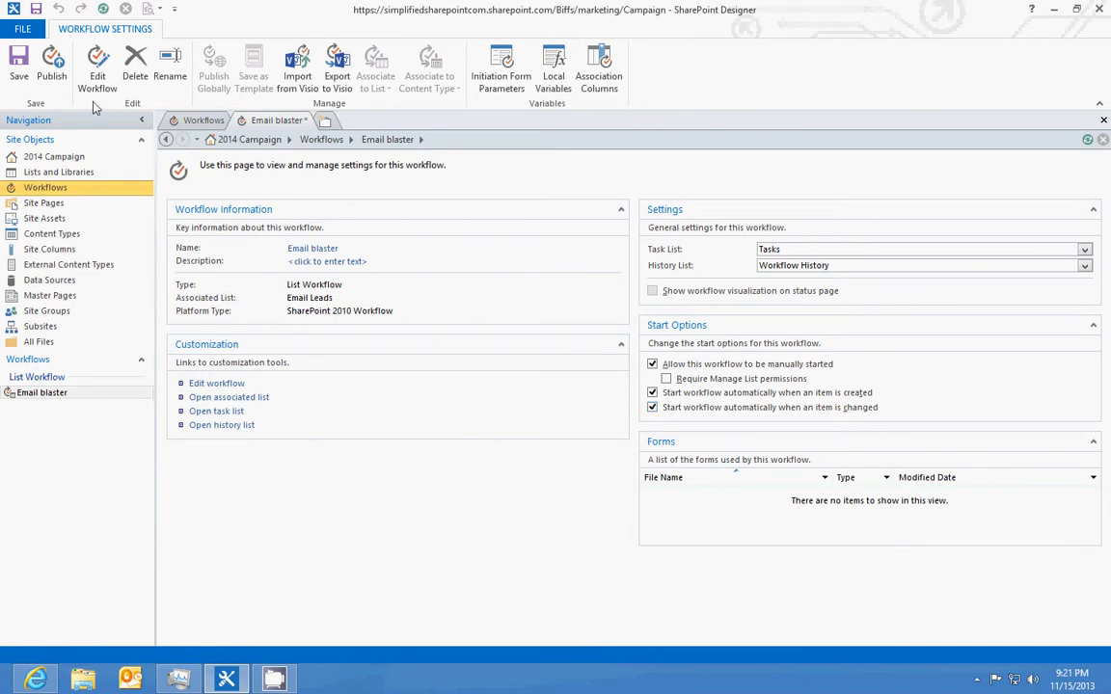
{"action": "mouse_move", "coordinate": [26, 59]}
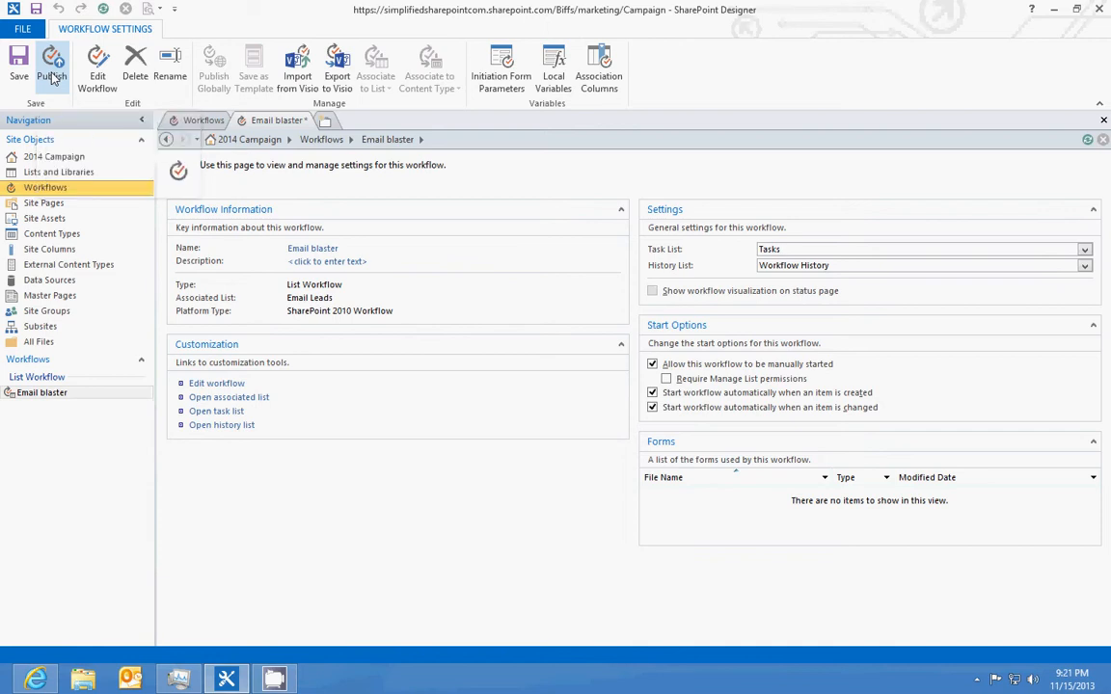
{"action": "left_click", "coordinate": [50, 55]}
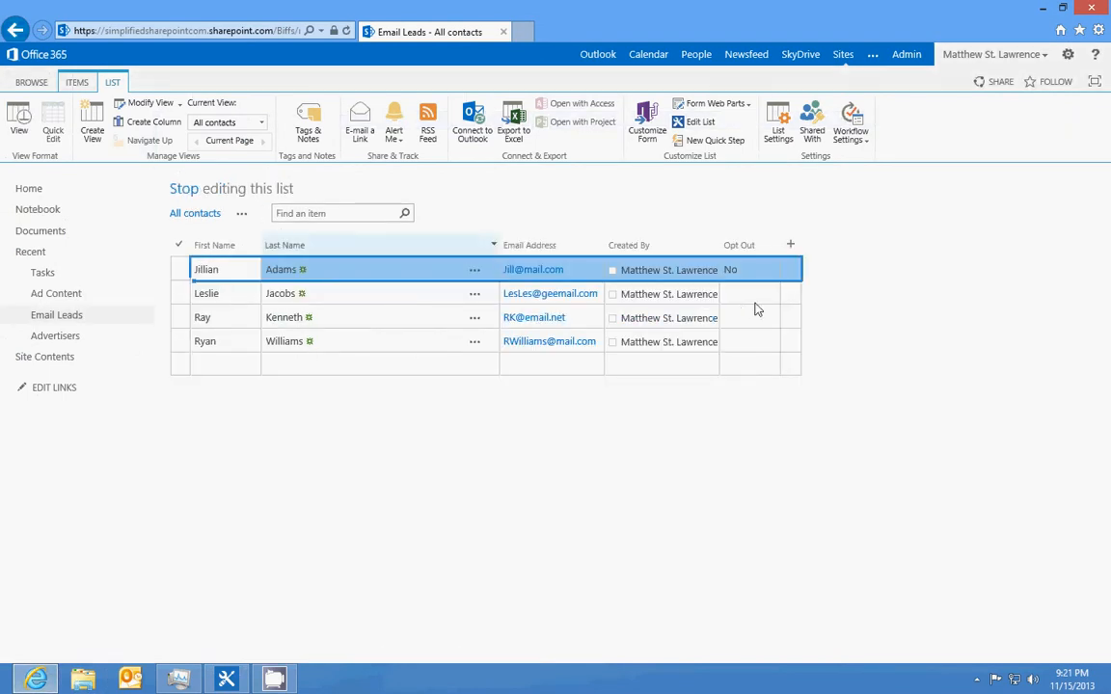
- Finish grid editing and save the All contacts view showing Opt Out and Email blaster
{"action": "left_click", "coordinate": [748, 269]}
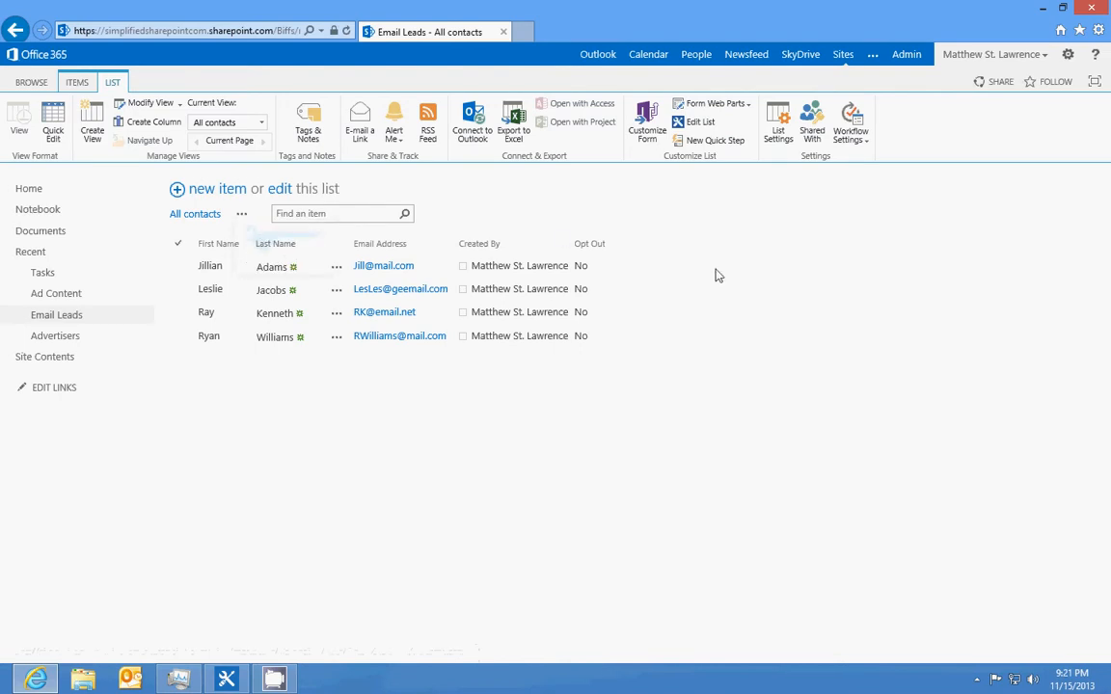
{"action": "left_click", "coordinate": [153, 101]}
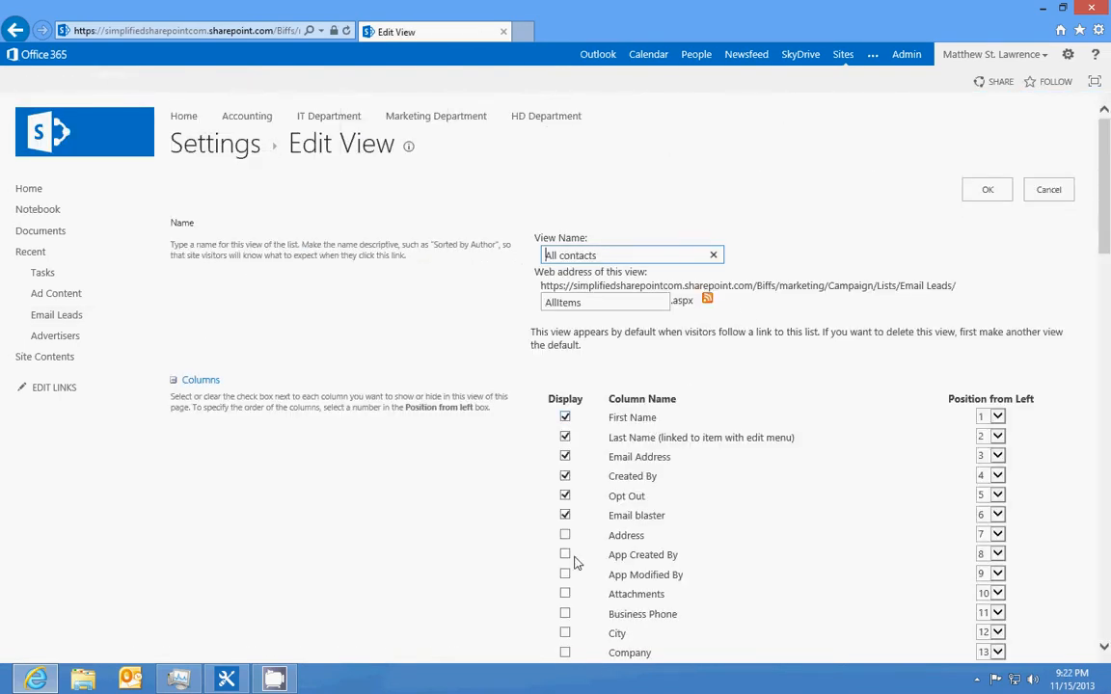
{"action": "mouse_move", "coordinate": [945, 247]}
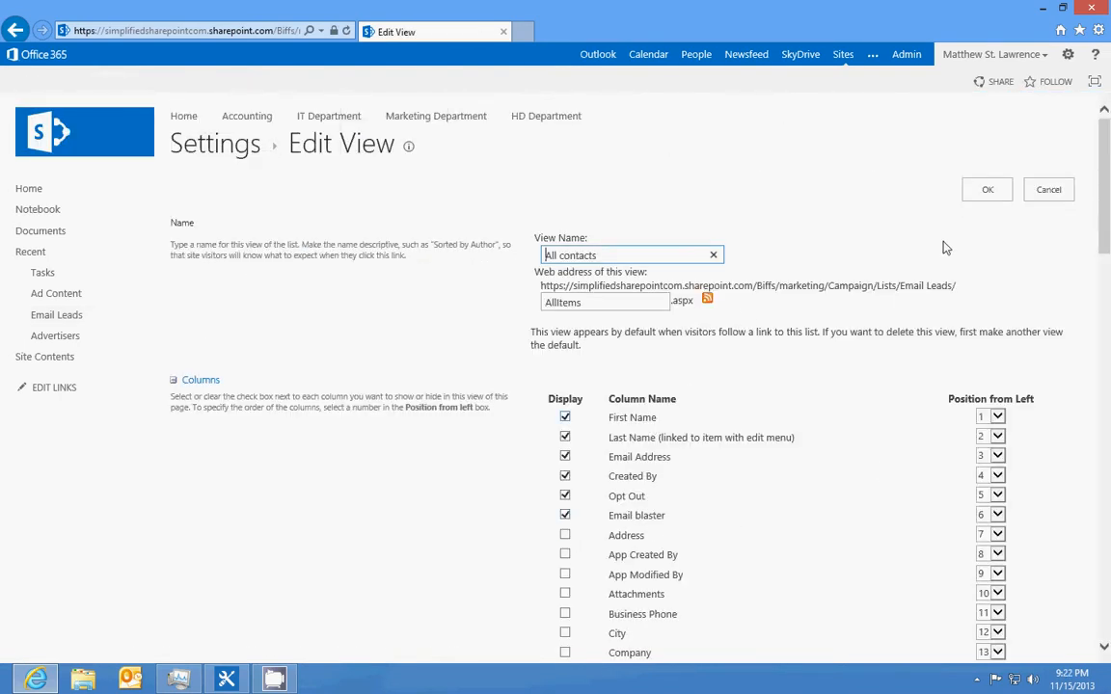
{"action": "left_click", "coordinate": [986, 189]}
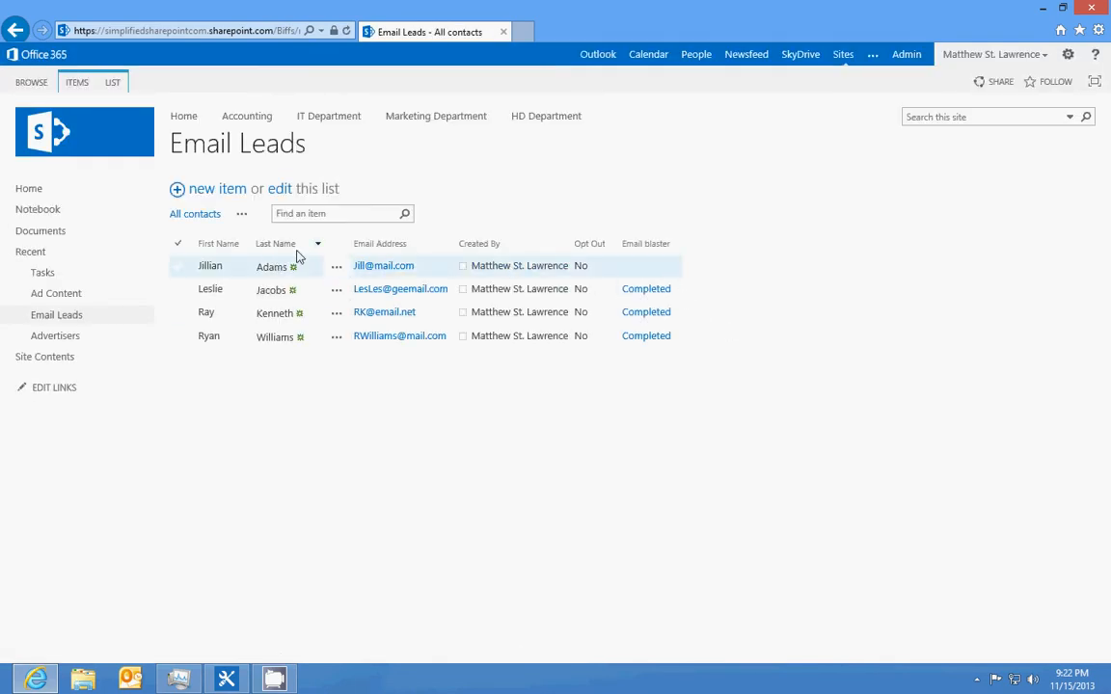
{"action": "left_click", "coordinate": [279, 188]}
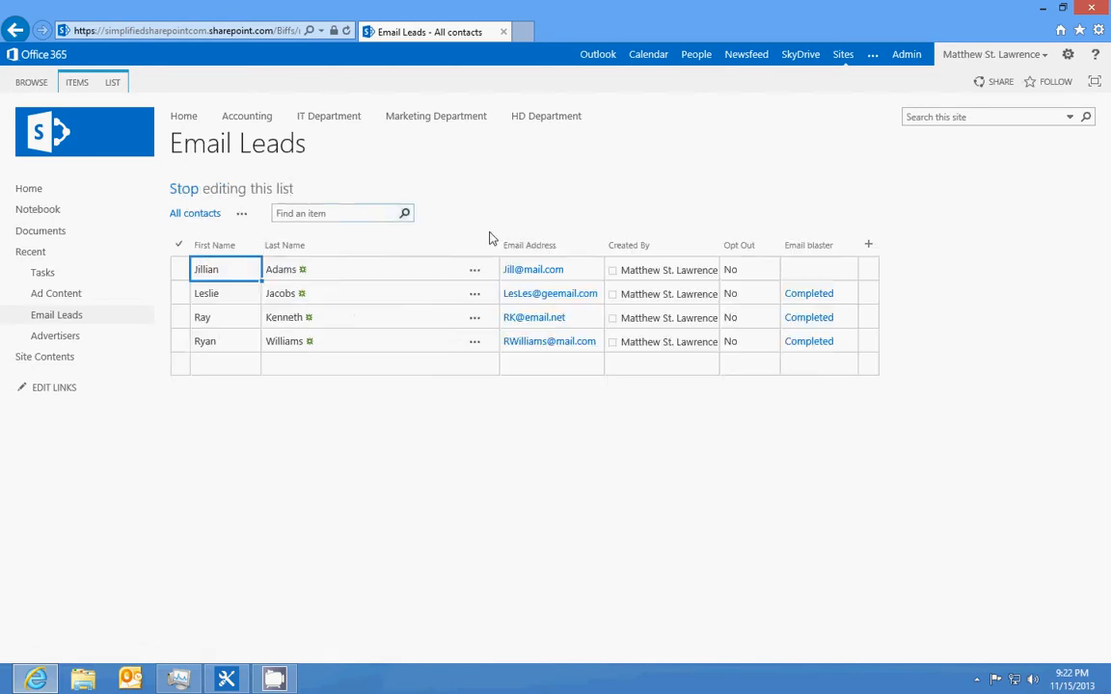
{"action": "left_click", "coordinate": [771, 269]}
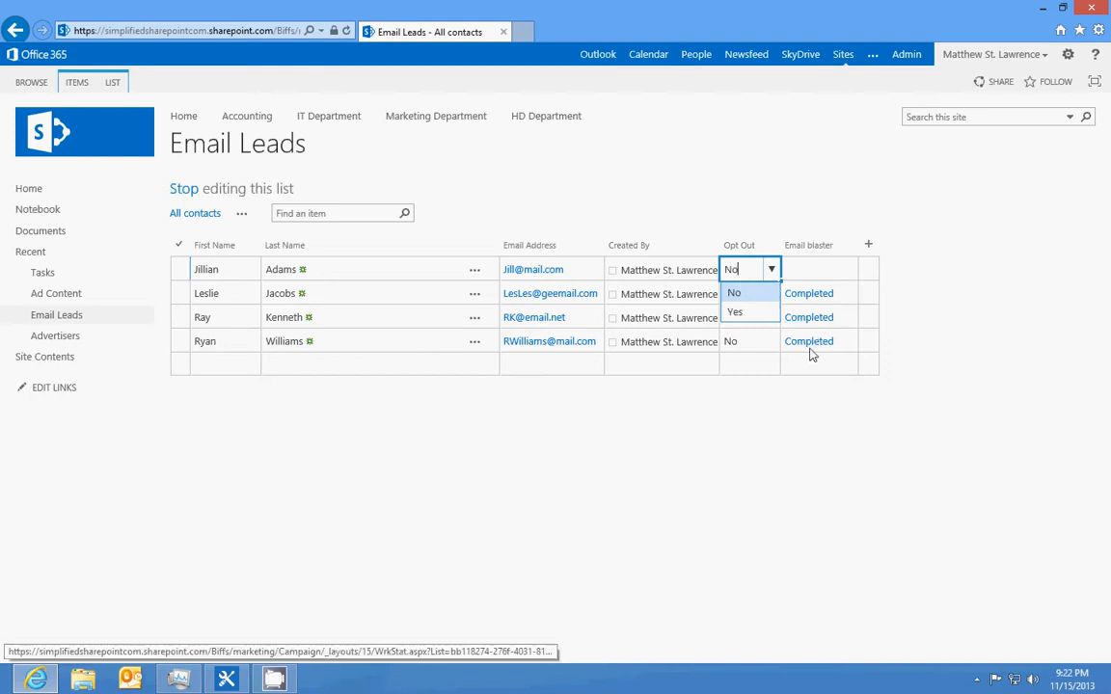
{"action": "left_click", "coordinate": [734, 292]}
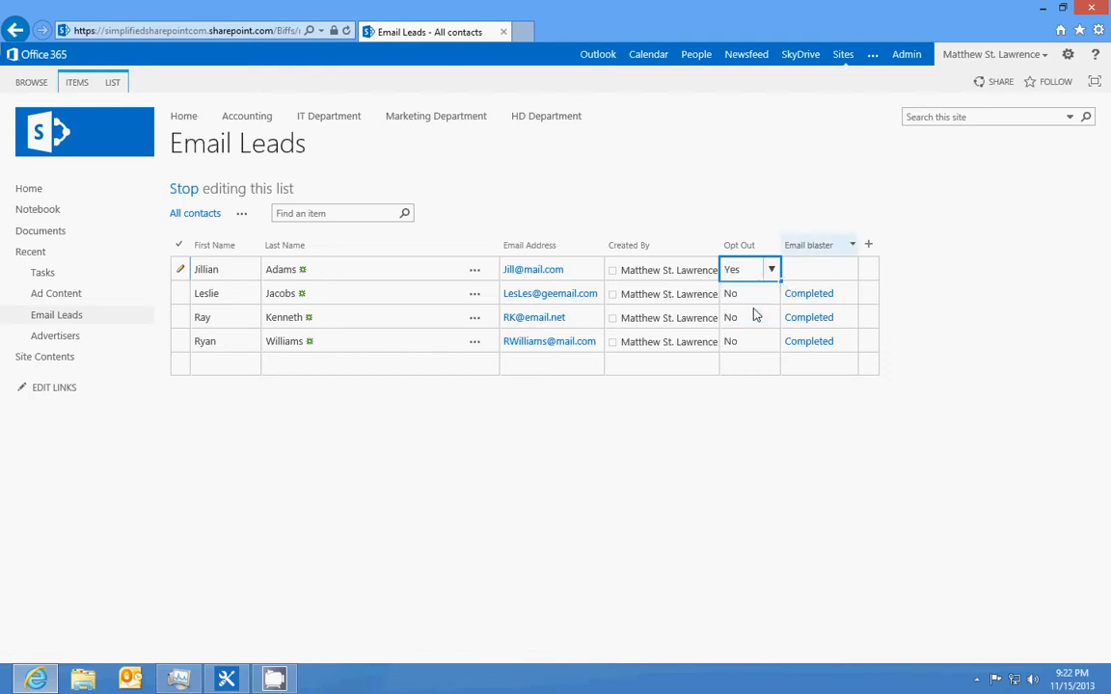
{"action": "mouse_move", "coordinate": [744, 347]}
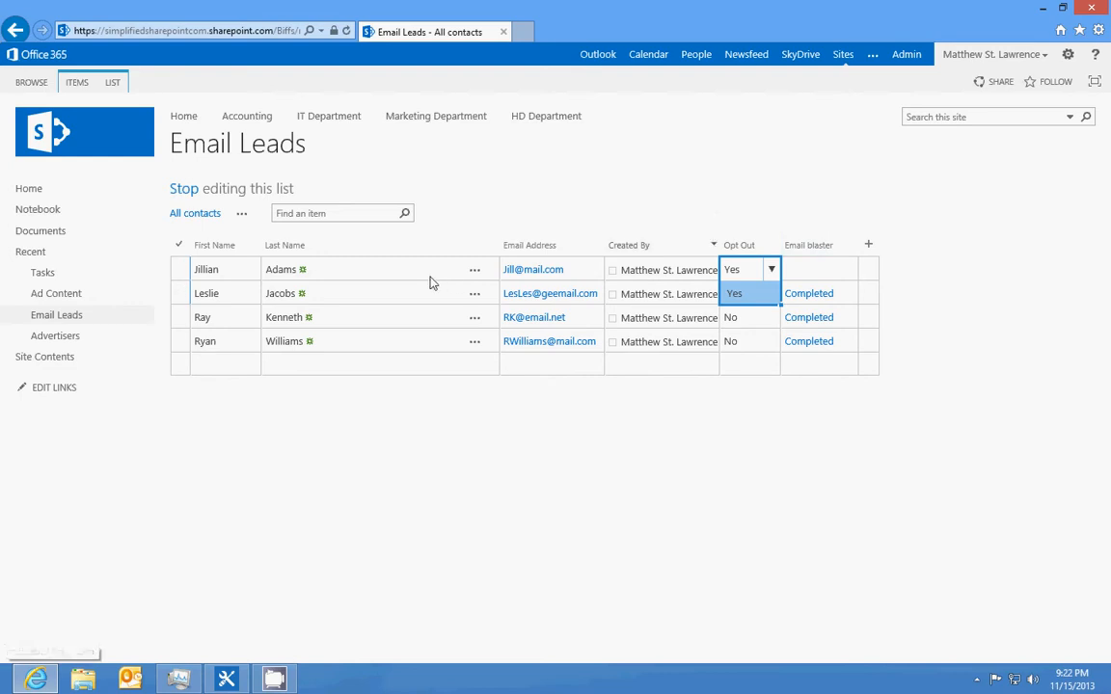
{"action": "mouse_move", "coordinate": [254, 298]}
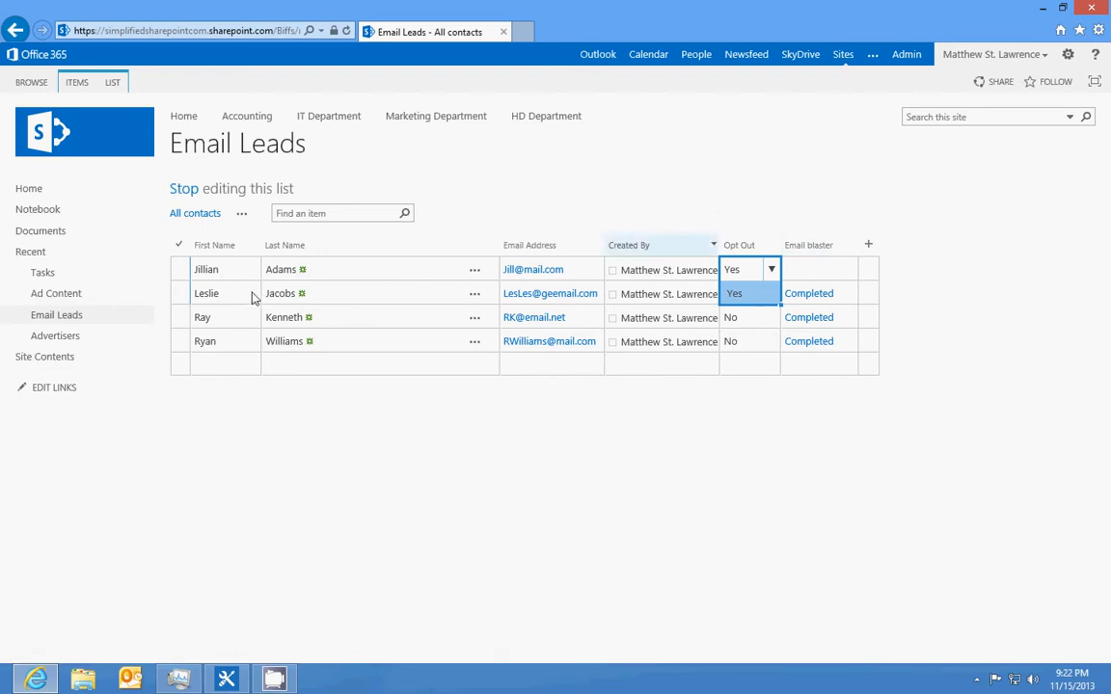
{"action": "mouse_move", "coordinate": [185, 191]}
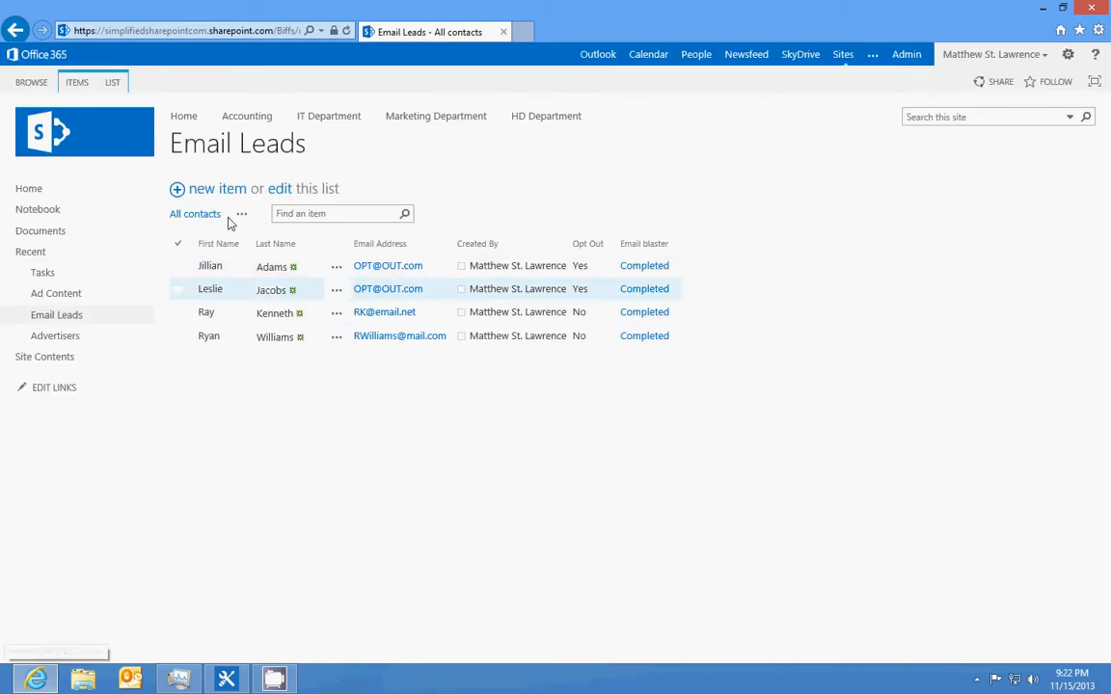
{"action": "left_click", "coordinate": [217, 188]}
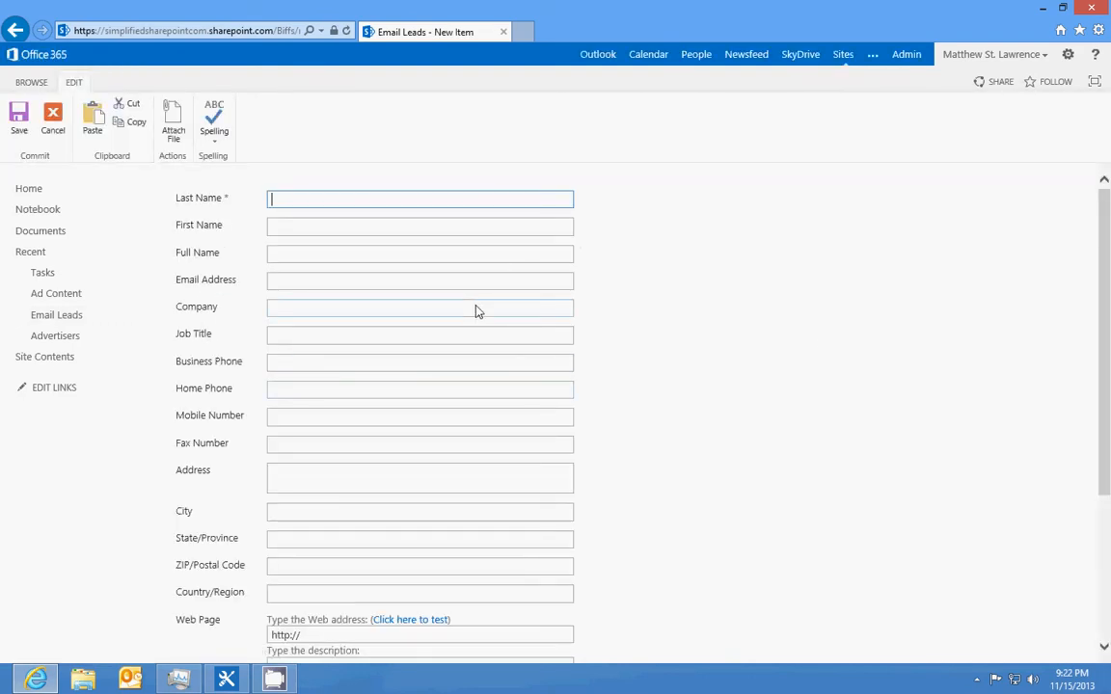
{"action": "type", "text": "St"}
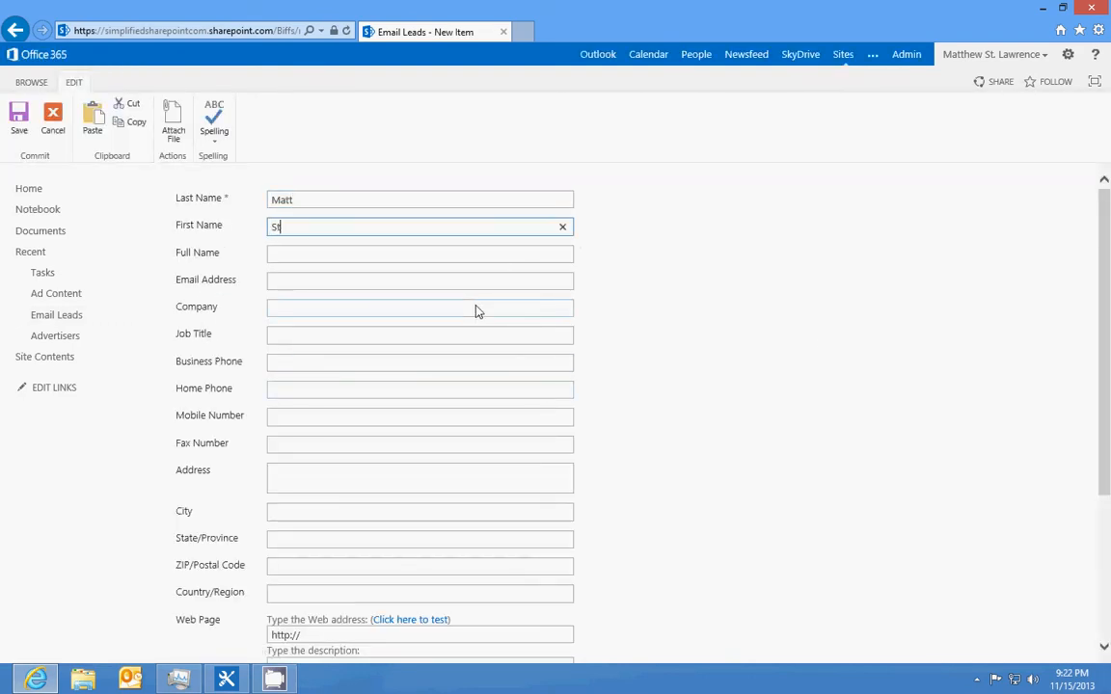
{"action": "left_click", "coordinate": [563, 227]}
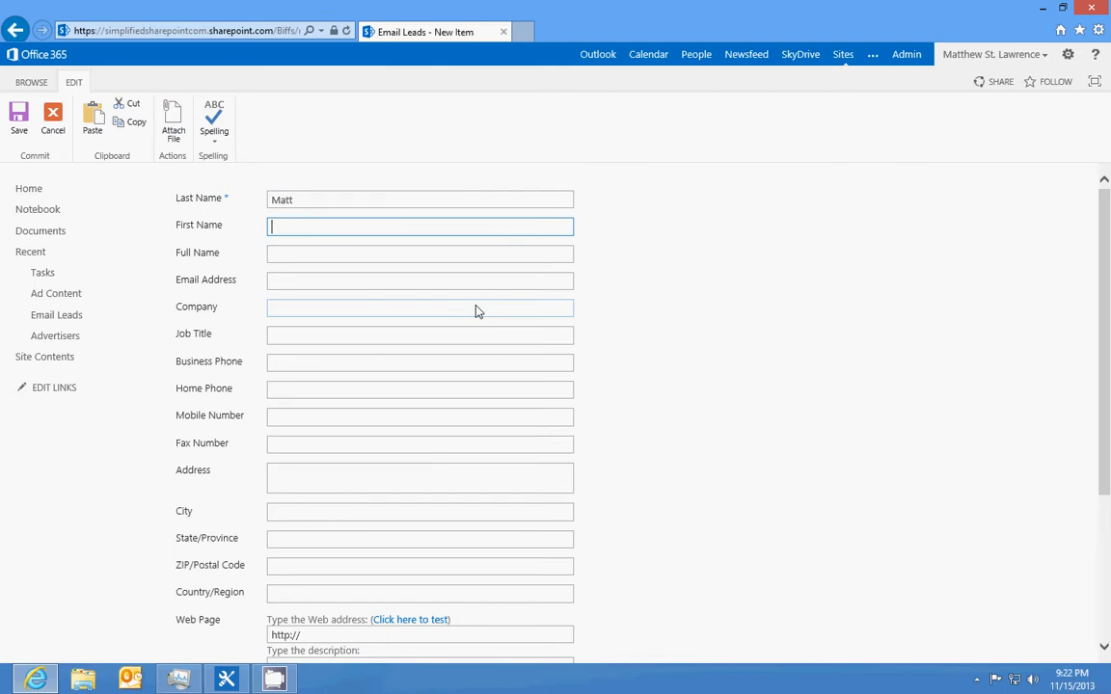
{"action": "type", "text": "St. La"}
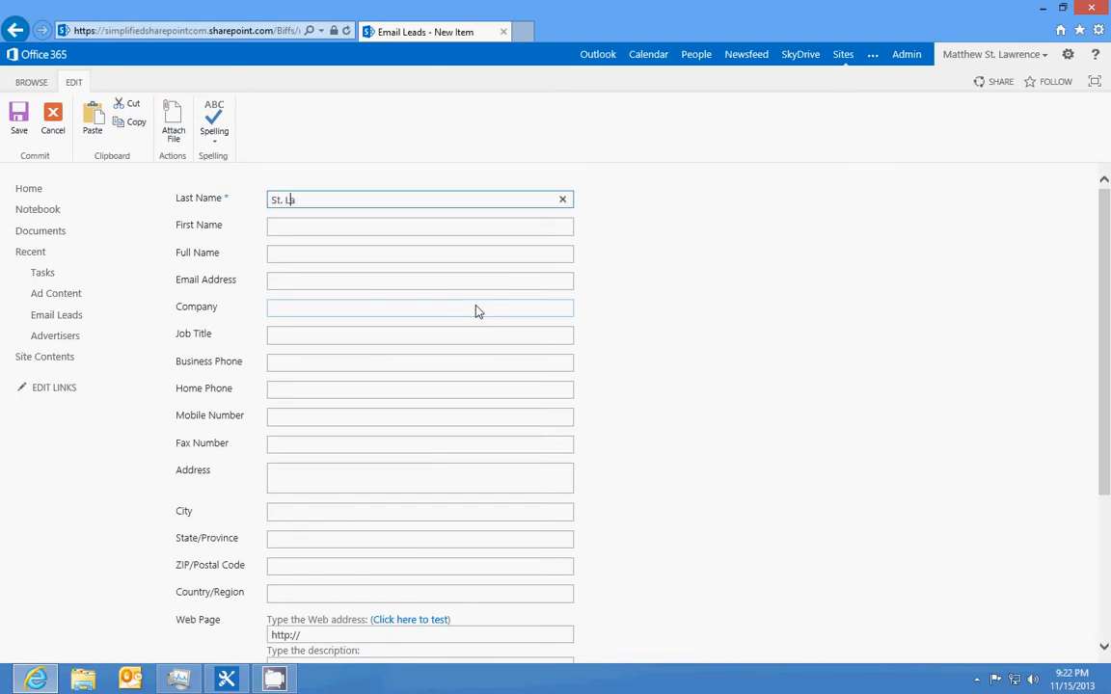
{"action": "type", "text": "matt"}
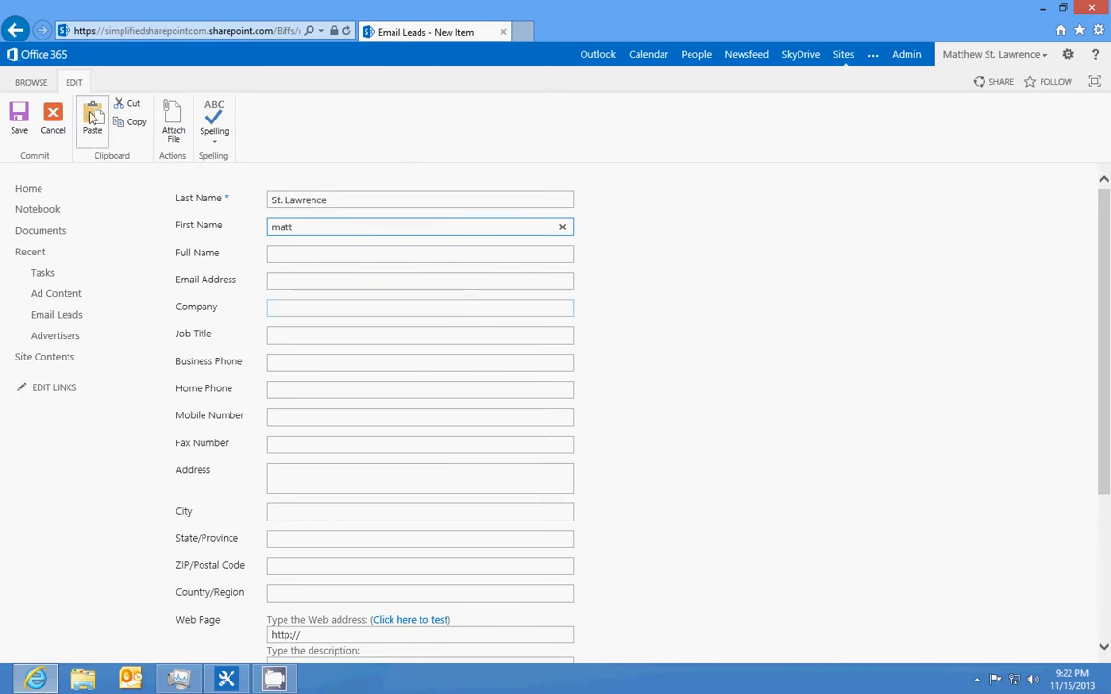
{"action": "key", "text": "BackSpace"}
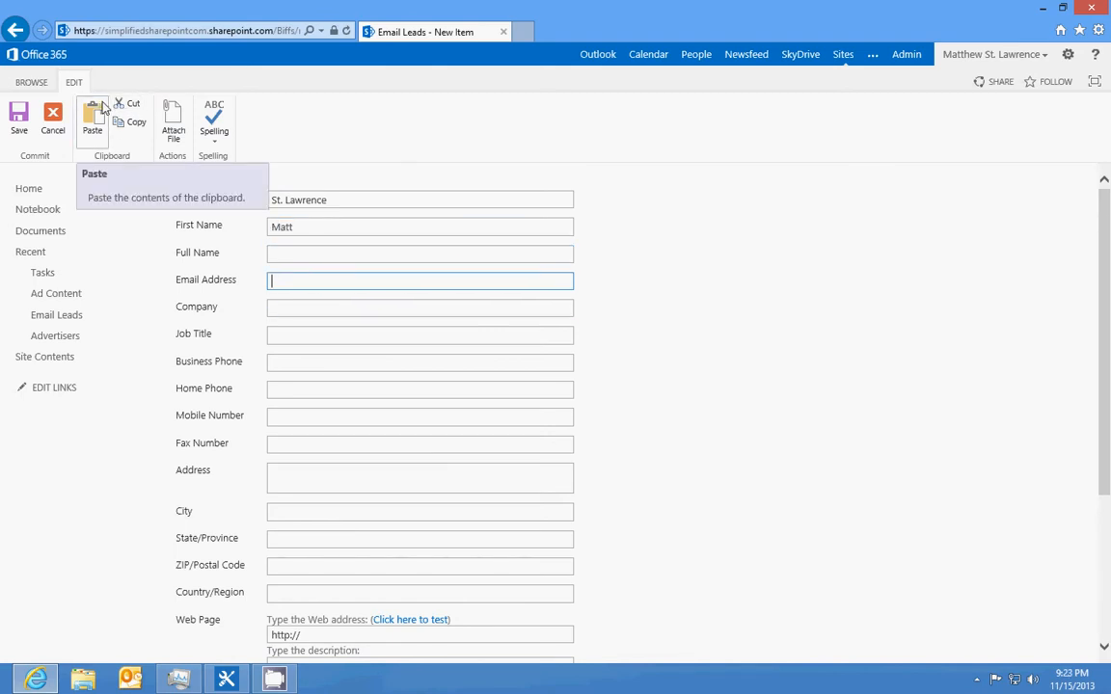
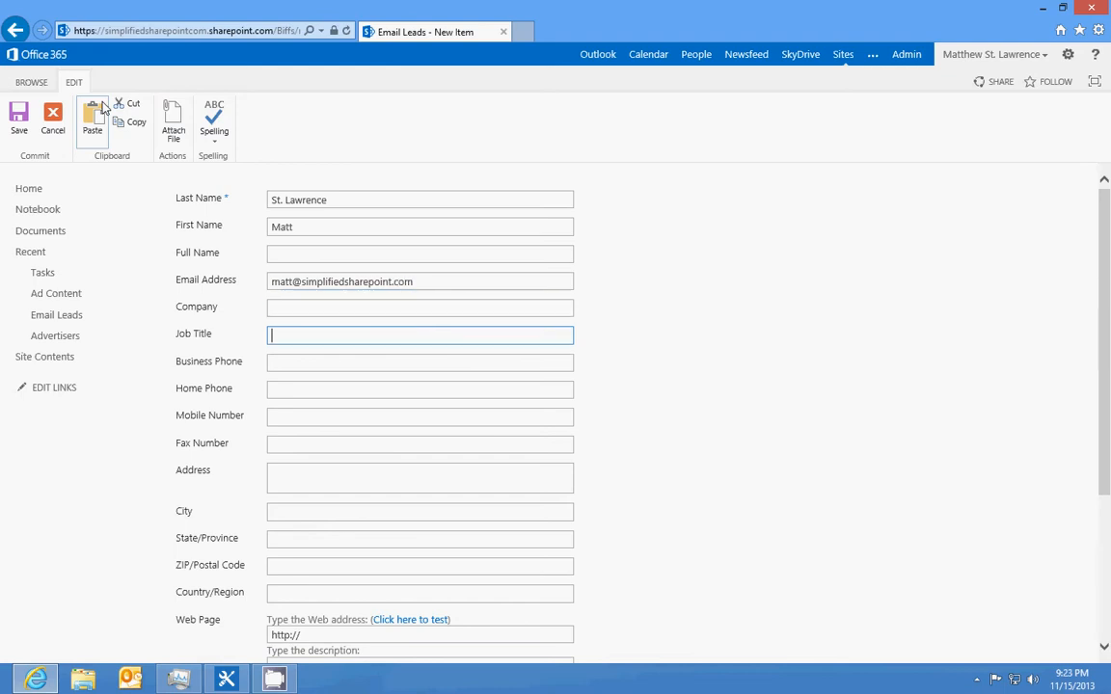
{"action": "type", "text": "555-"}
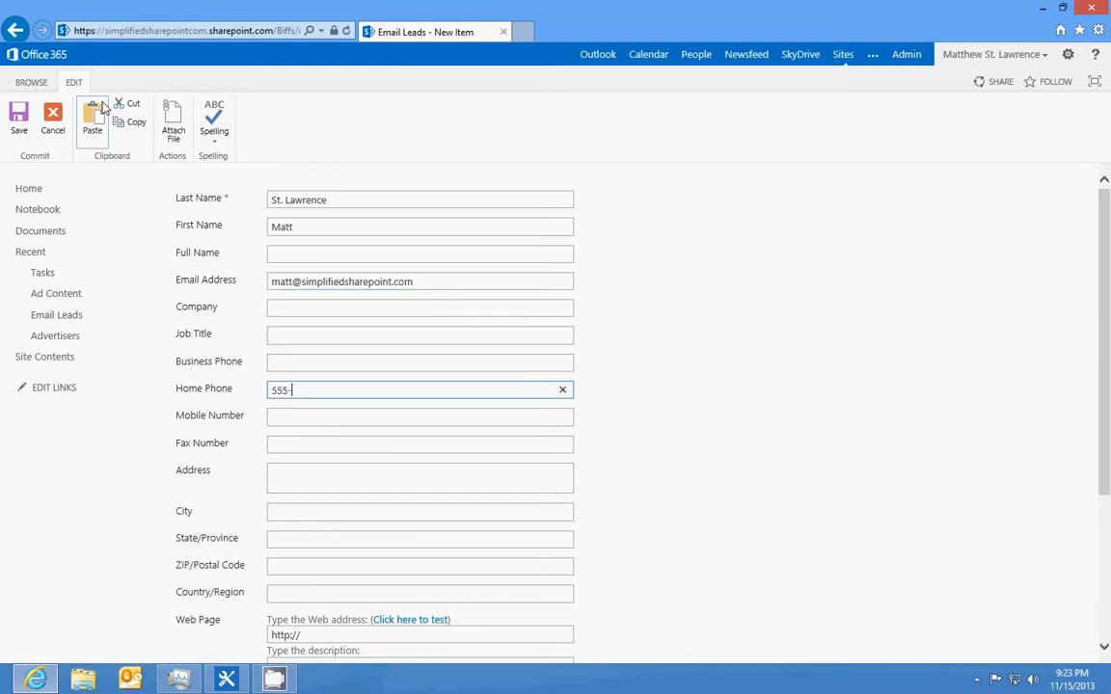
{"action": "type", "text": "14484"}
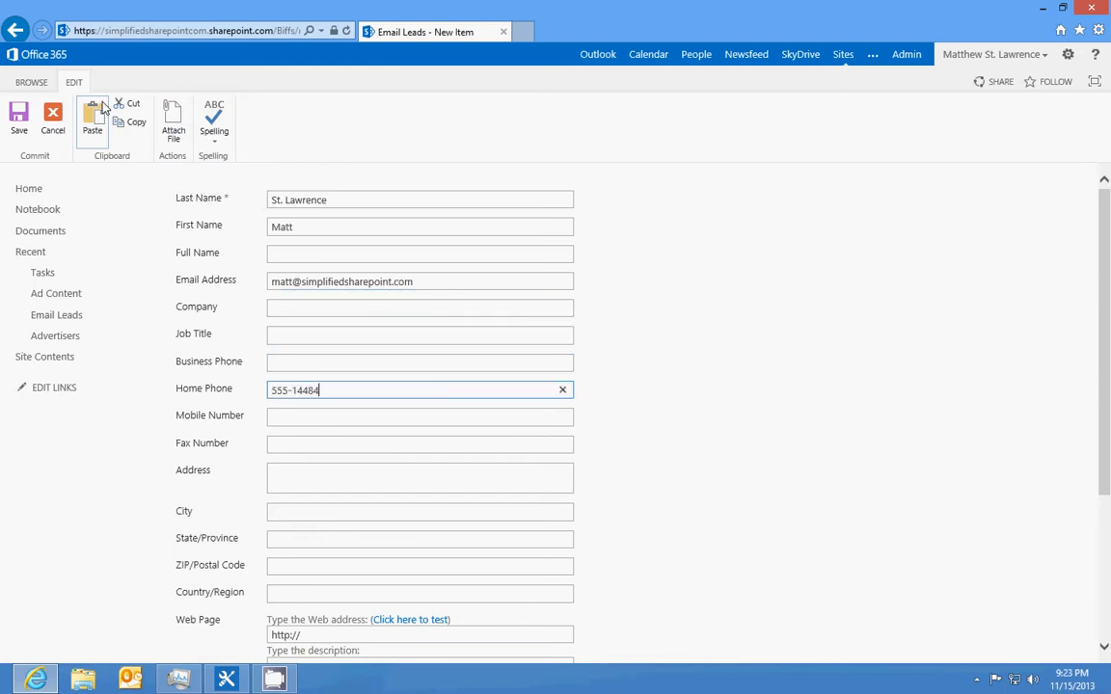
{"action": "key", "text": "Backspace"}
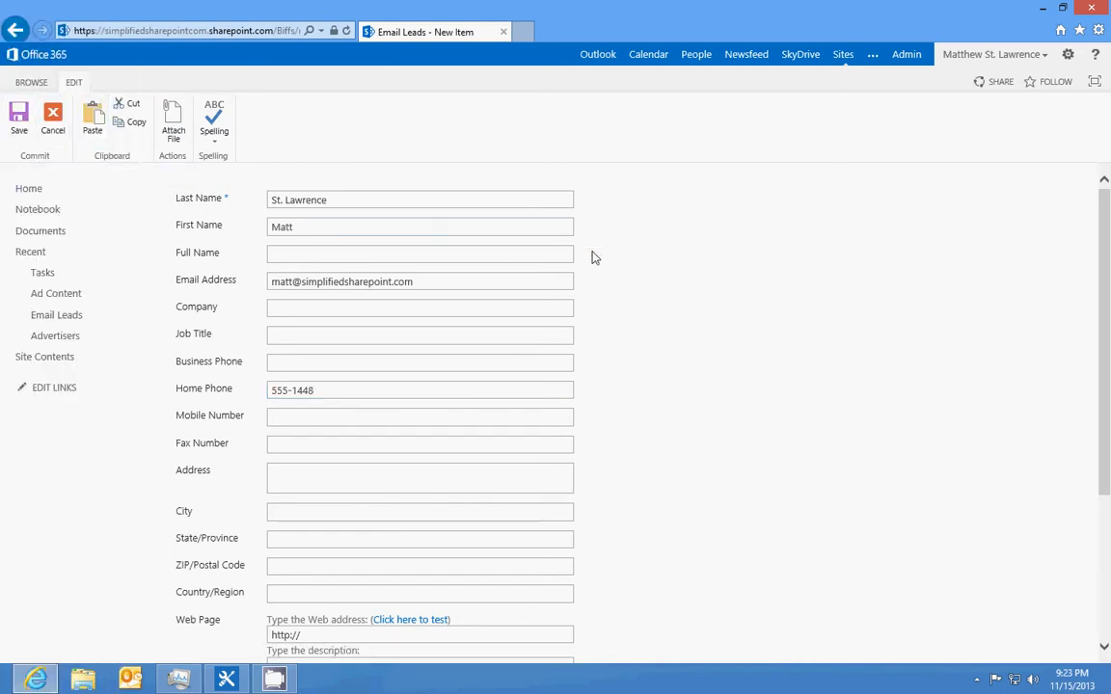
{"action": "scroll", "scroll_direction": "down", "scroll_amount": 3}
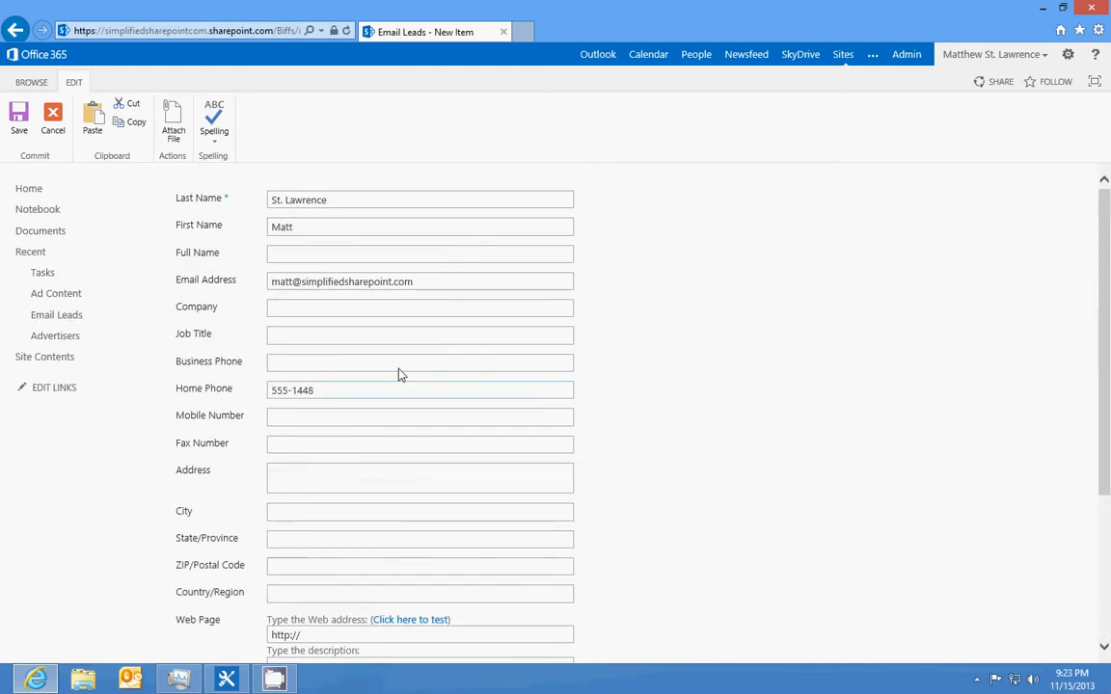
{"action": "mouse_move", "coordinate": [439, 303]}
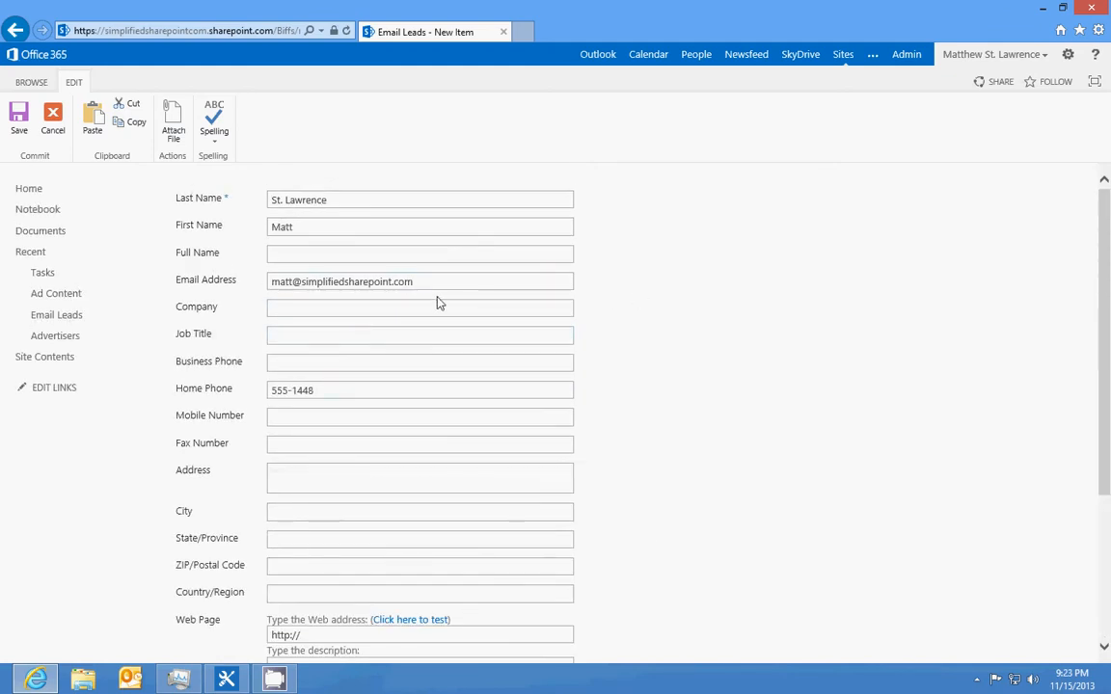
{"action": "scroll", "scroll_direction": "down", "scroll_amount": 3}
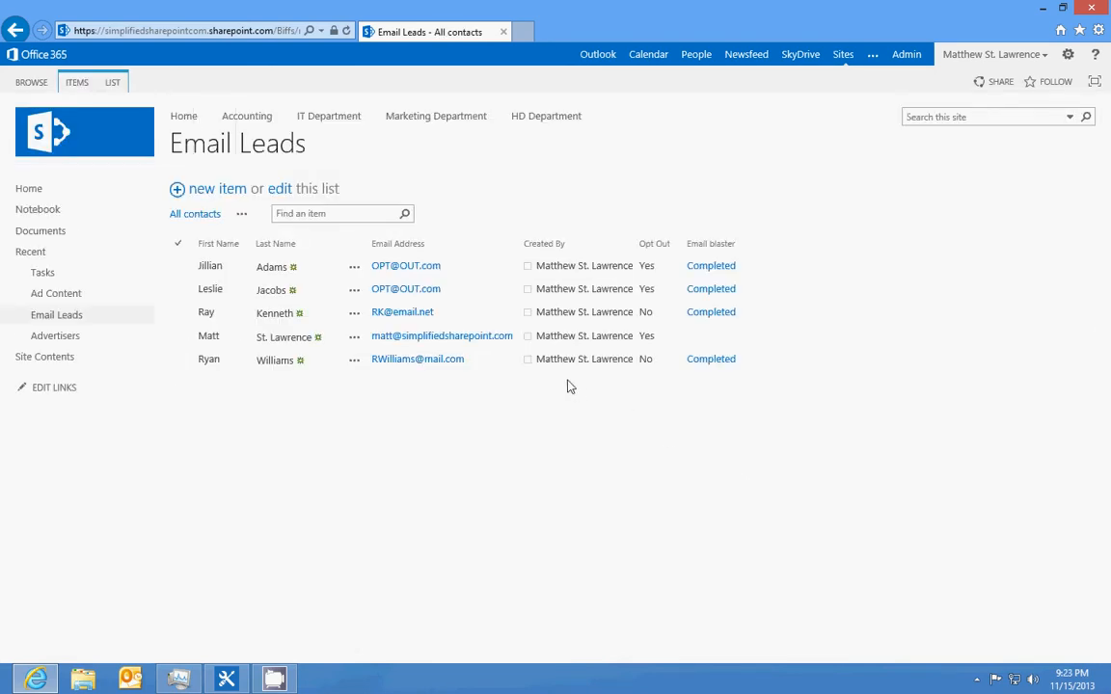
{"action": "left_click", "coordinate": [177, 336]}
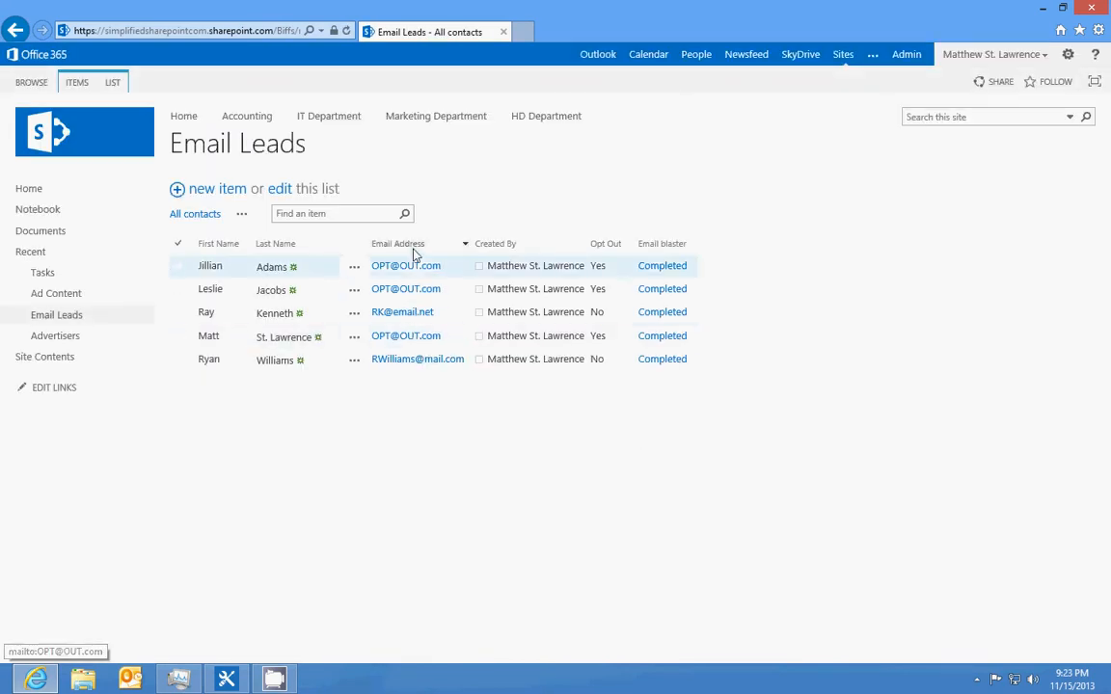
{"action": "left_click", "coordinate": [398, 243]}
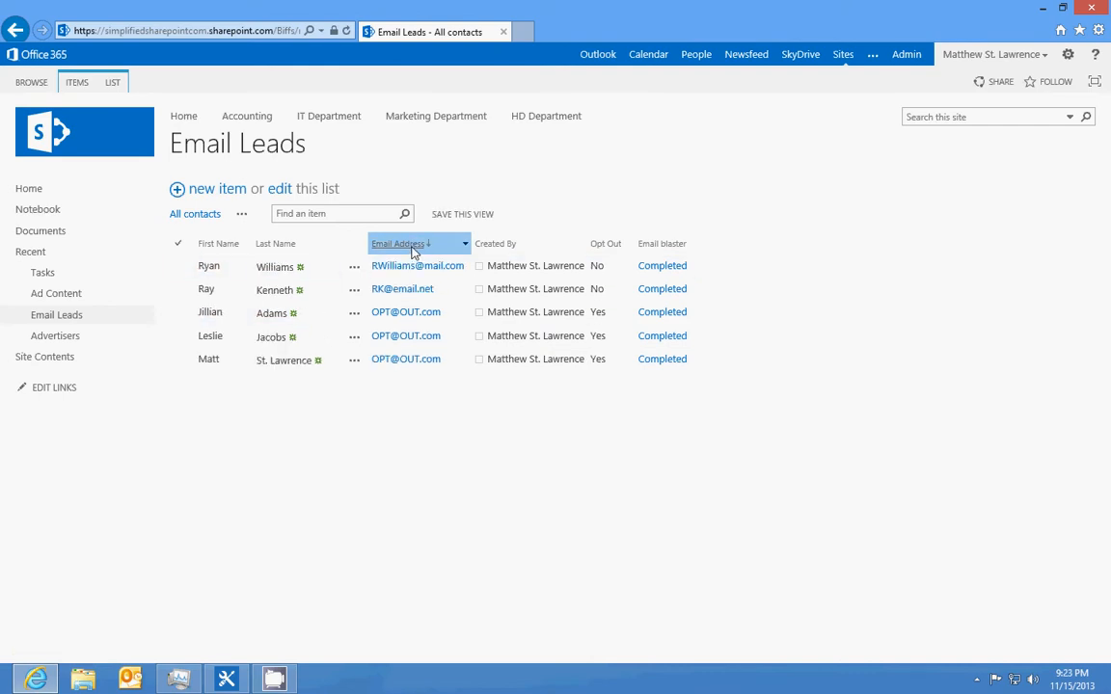
{"action": "left_click", "coordinate": [241, 214]}
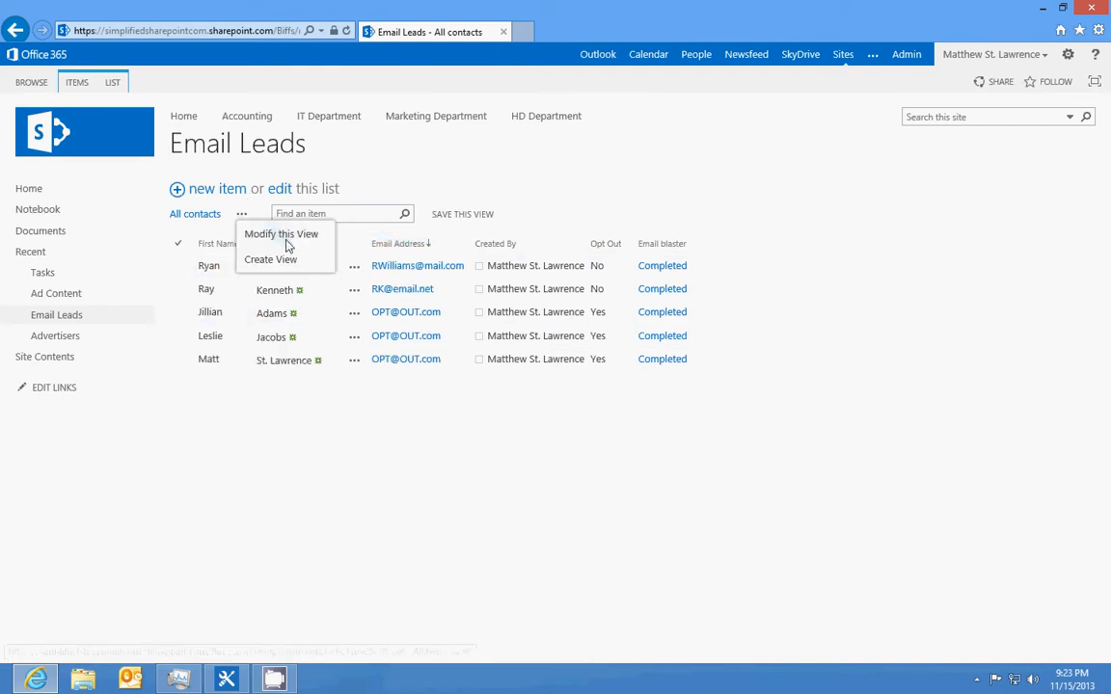
- Start a new Standard View of the Email Leads list
{"action": "left_click", "coordinate": [270, 259]}
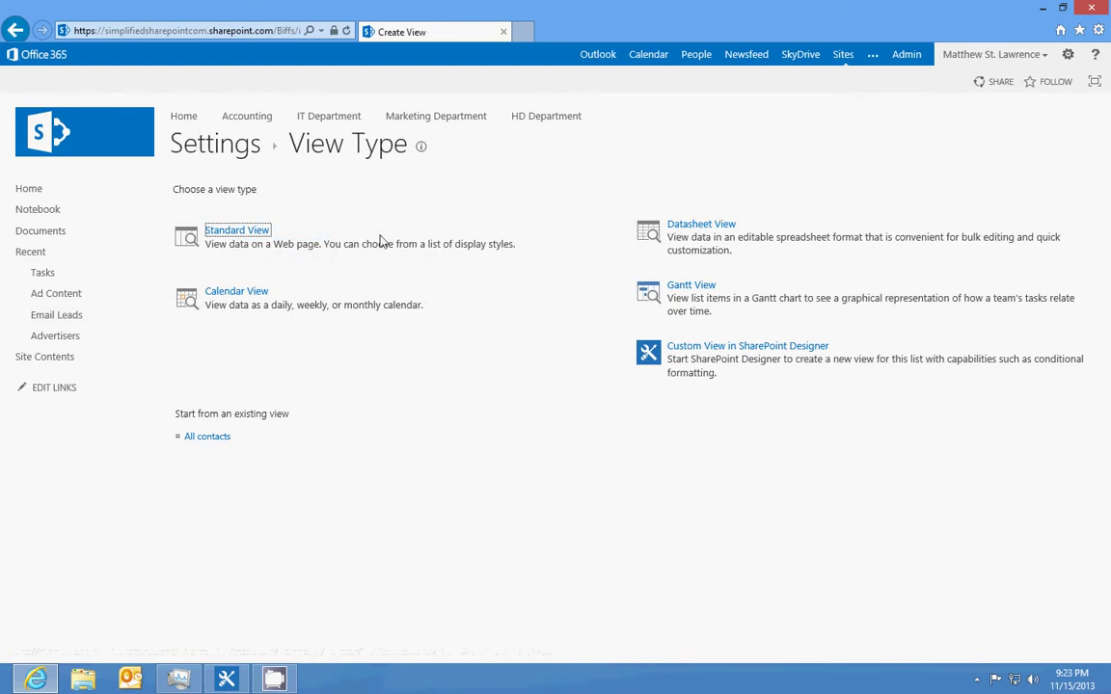
{"action": "left_click", "coordinate": [238, 230]}
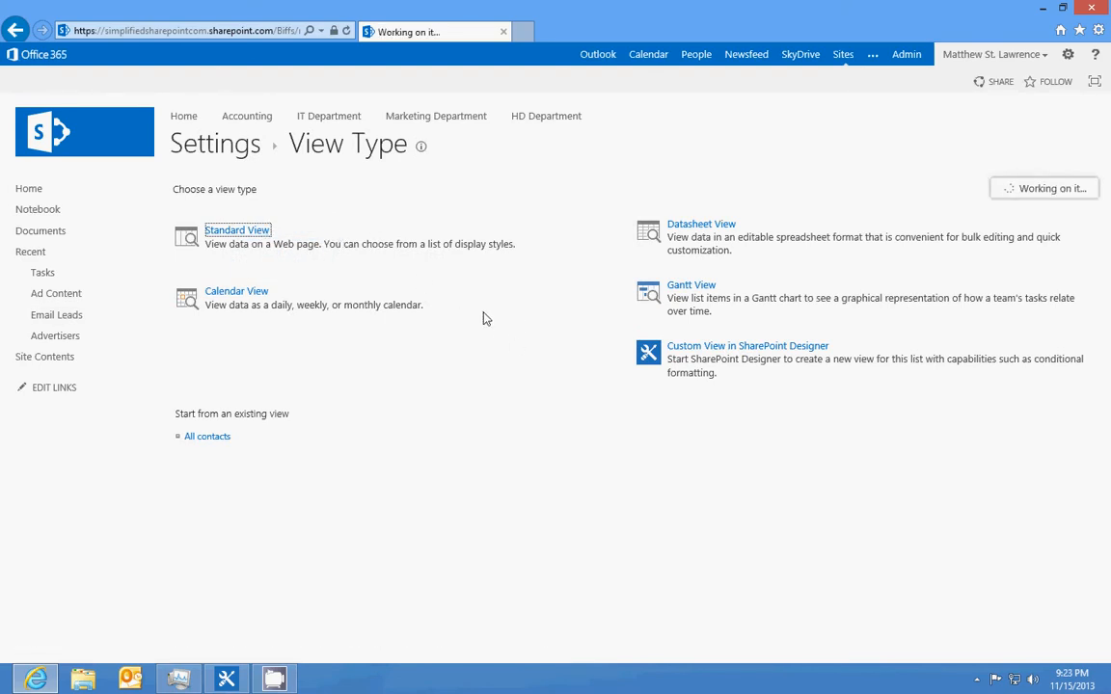
{"action": "left_click", "coordinate": [237, 229]}
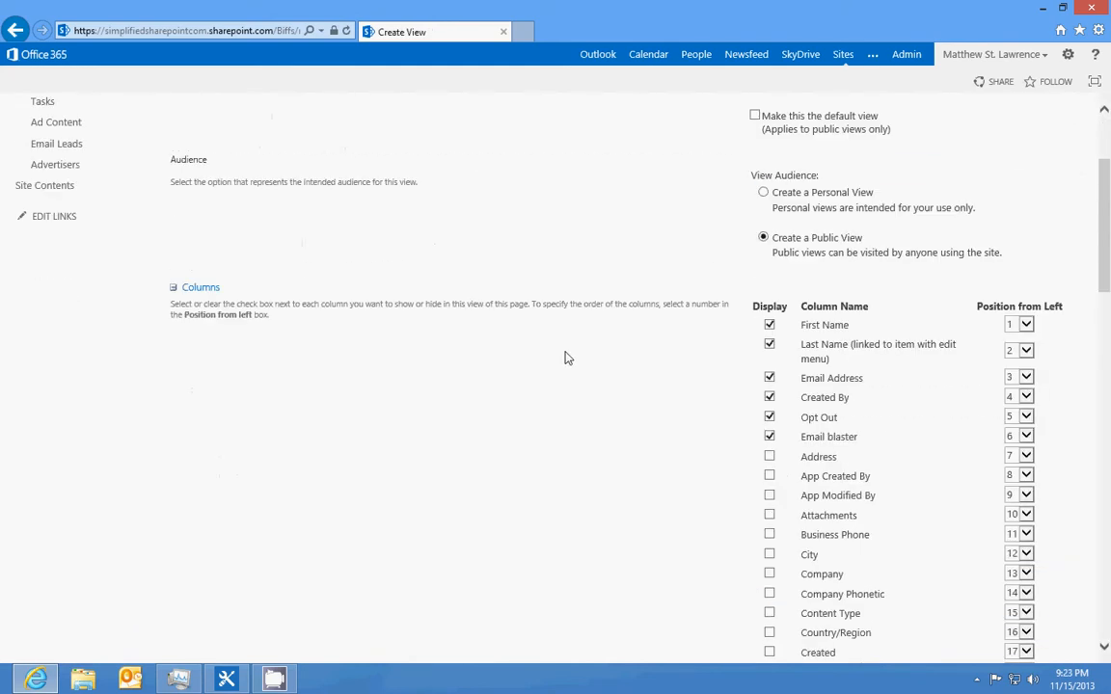
{"action": "scroll", "scroll_direction": "down", "scroll_amount": 3}
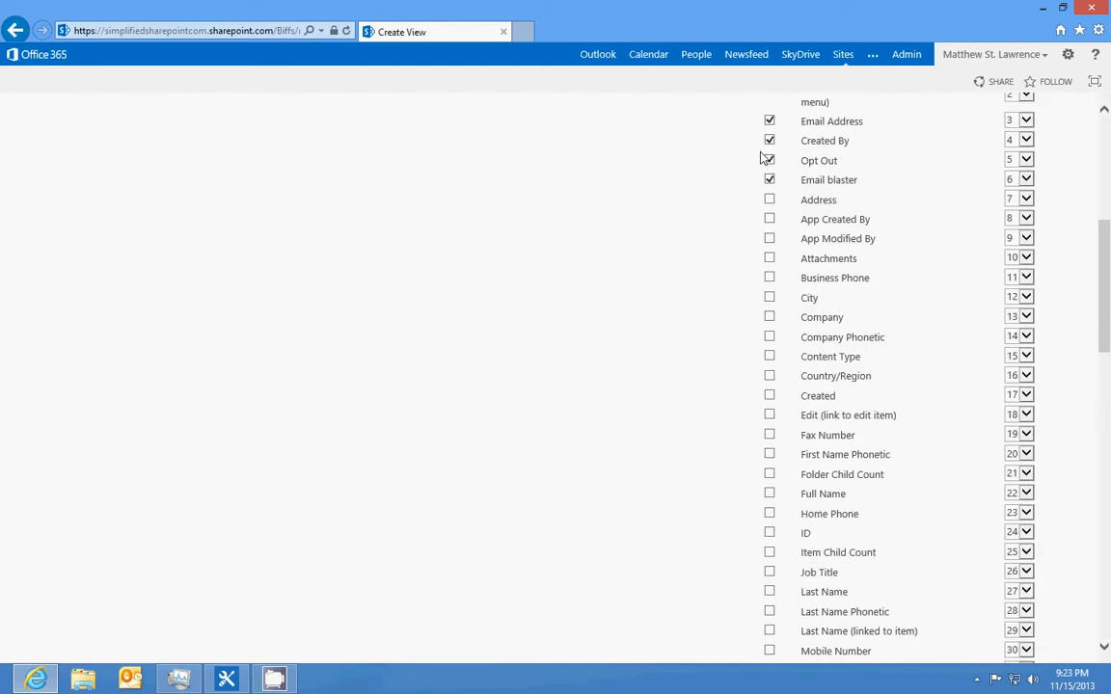
{"action": "scroll", "scroll_direction": "down", "scroll_amount": 3}
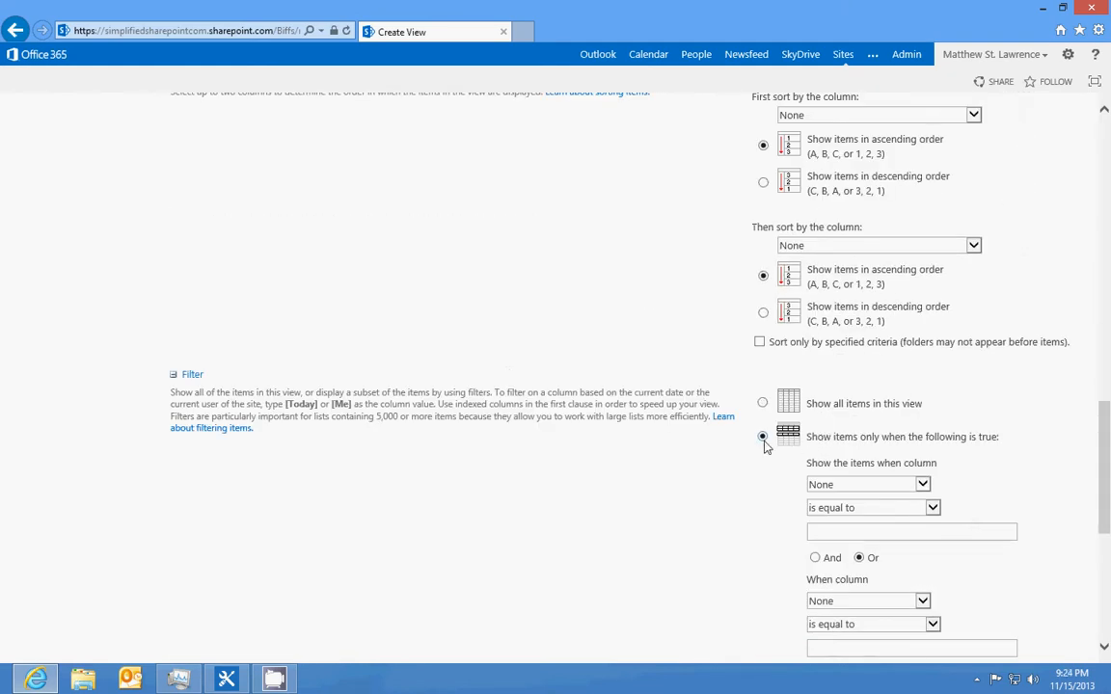
{"action": "scroll", "scroll_direction": "down", "scroll_amount": 3}
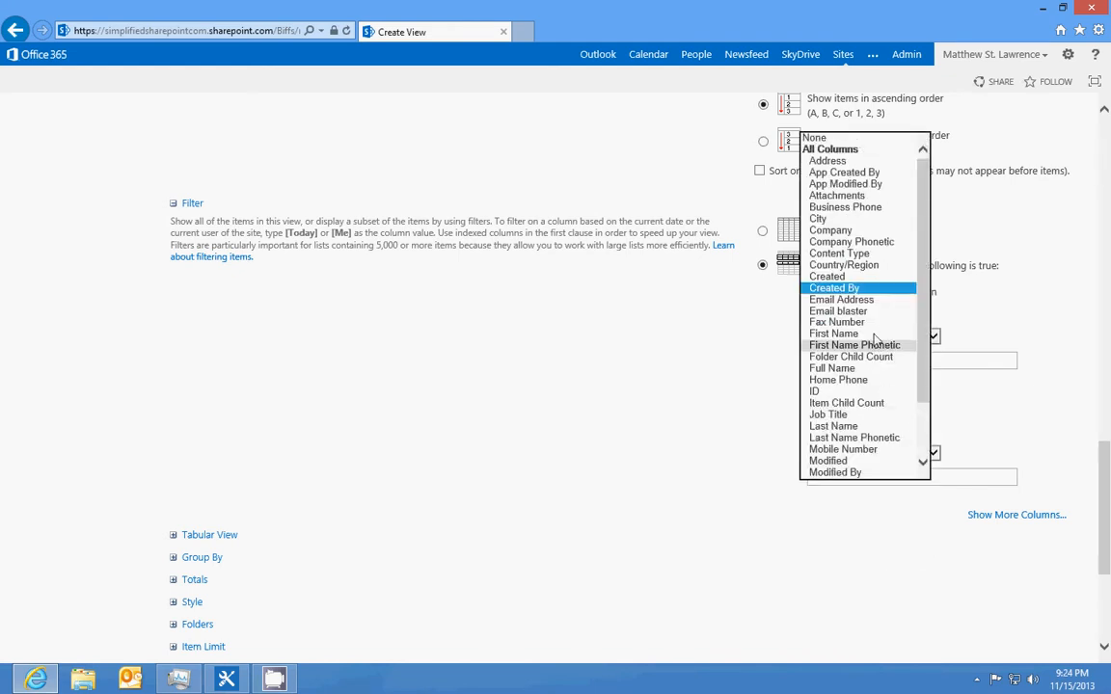
{"action": "left_click", "coordinate": [841, 299]}
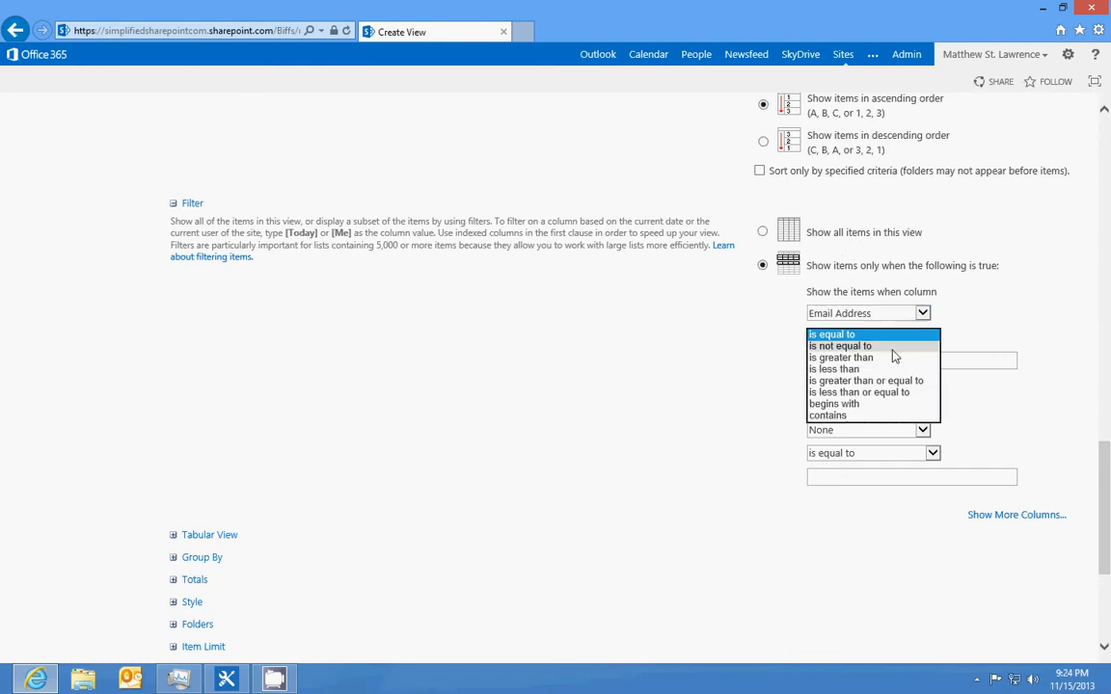
{"action": "left_click", "coordinate": [840, 345]}
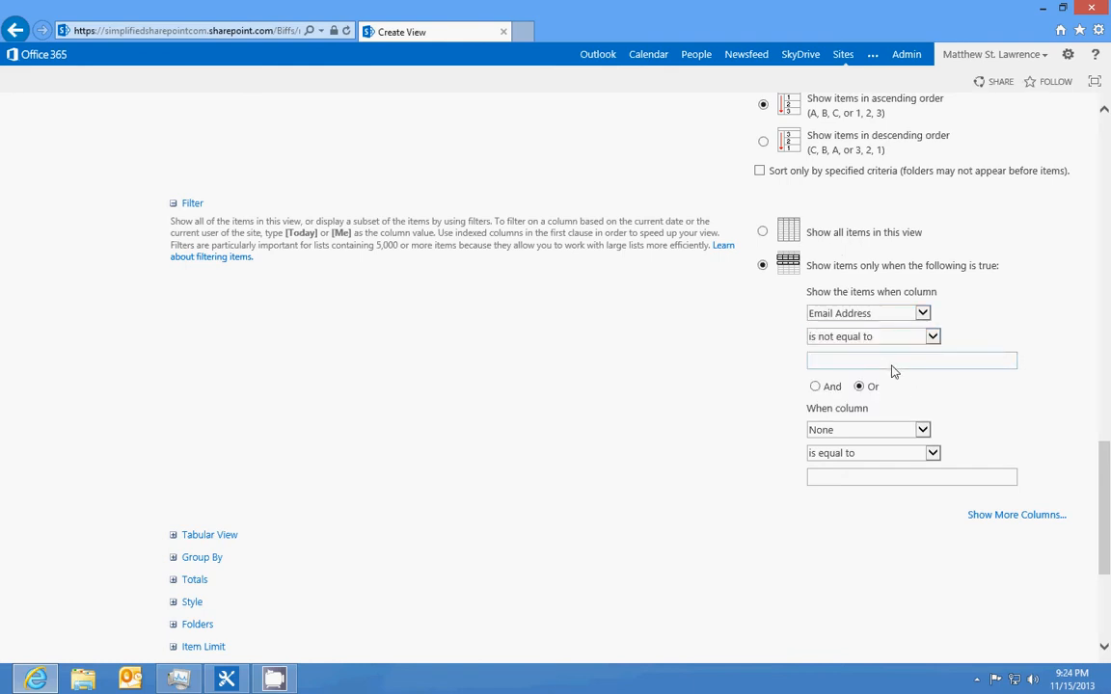
{"action": "type", "text": "OPT@P"}
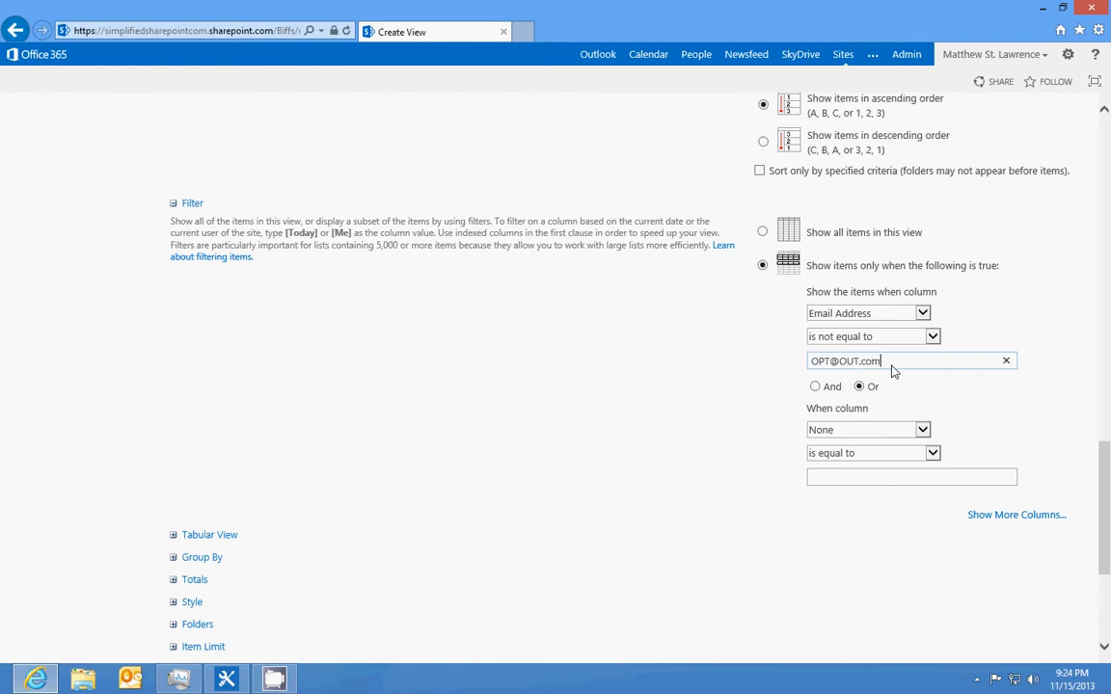
{"action": "scroll", "scroll_direction": "down", "scroll_amount": 3}
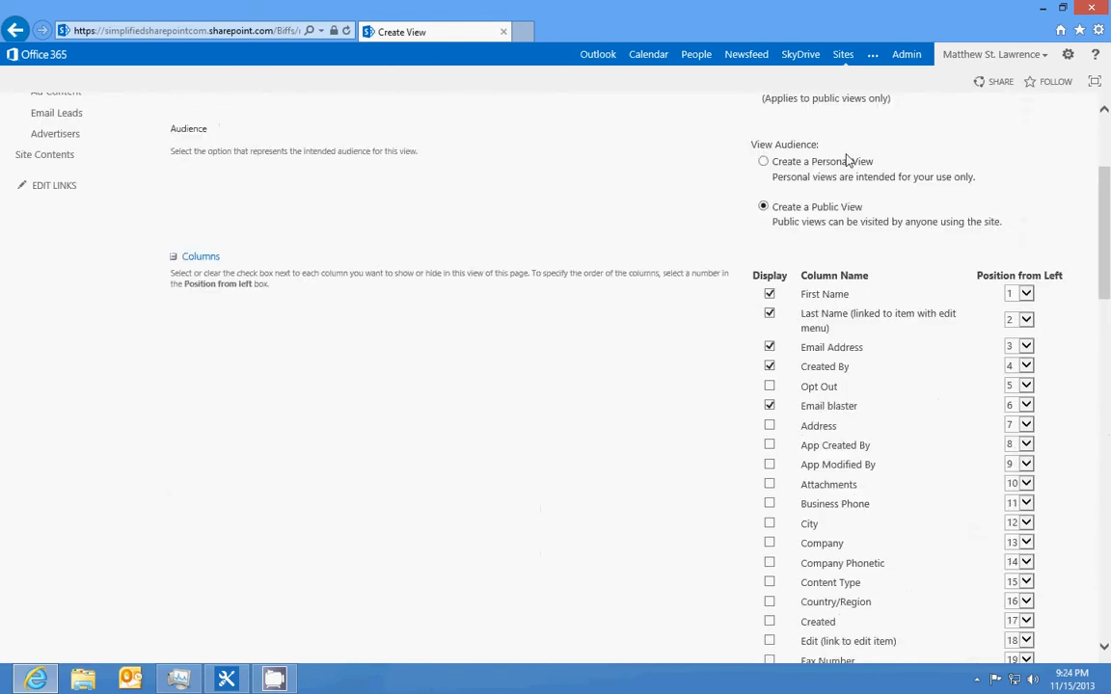
- Save the filtered view as 'Valid Leads', then return to the All contacts view
{"action": "scroll", "scroll_direction": "up", "scroll_amount": 3}
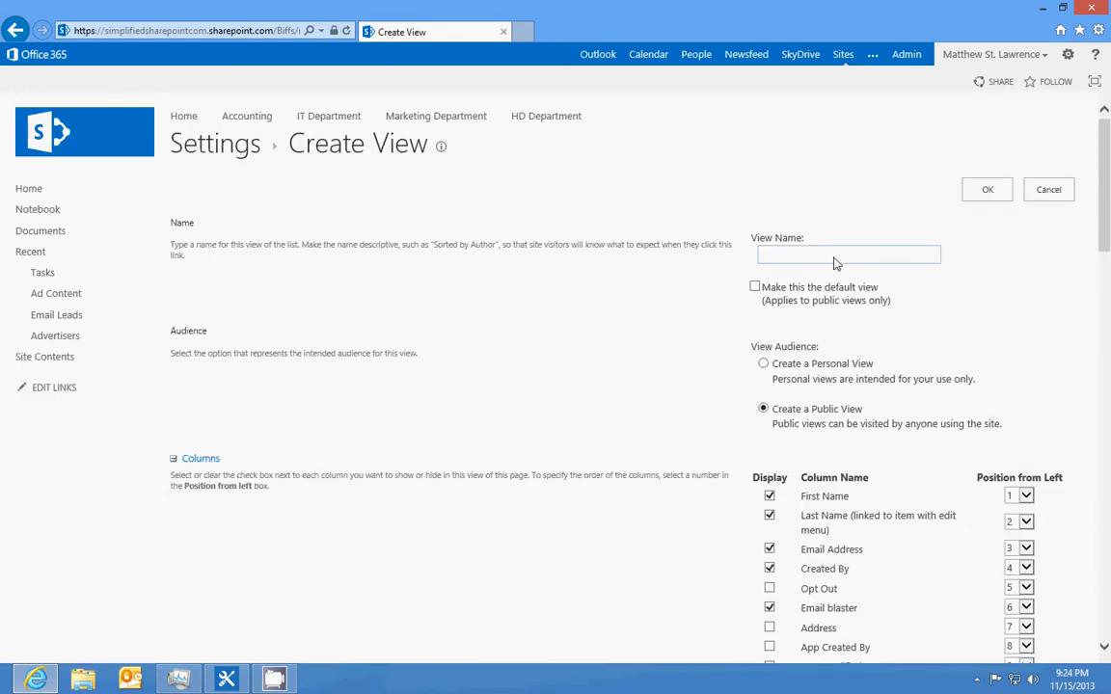
{"action": "type", "text": "Valid"}
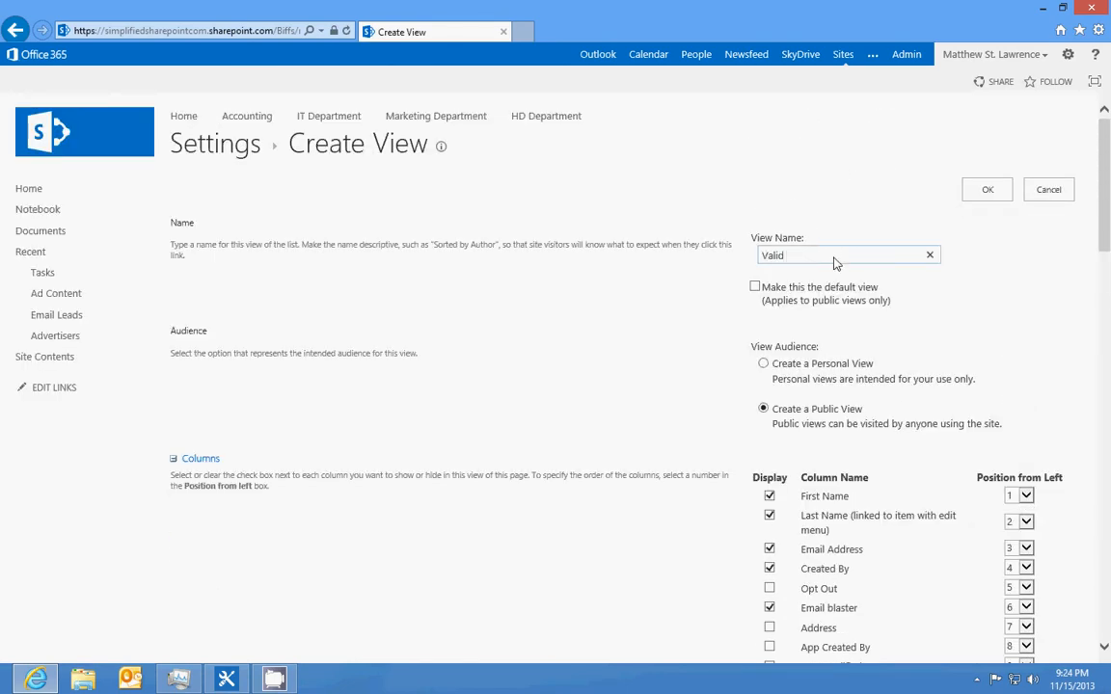
{"action": "type", "text": "Leads"}
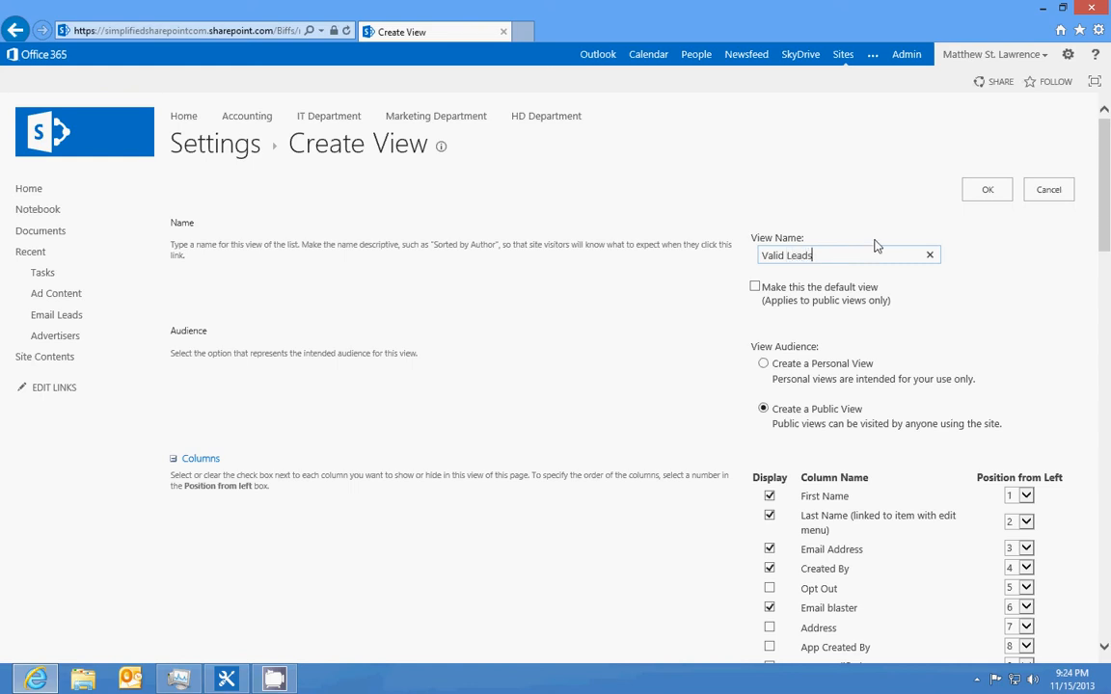
{"action": "left_click", "coordinate": [986, 189]}
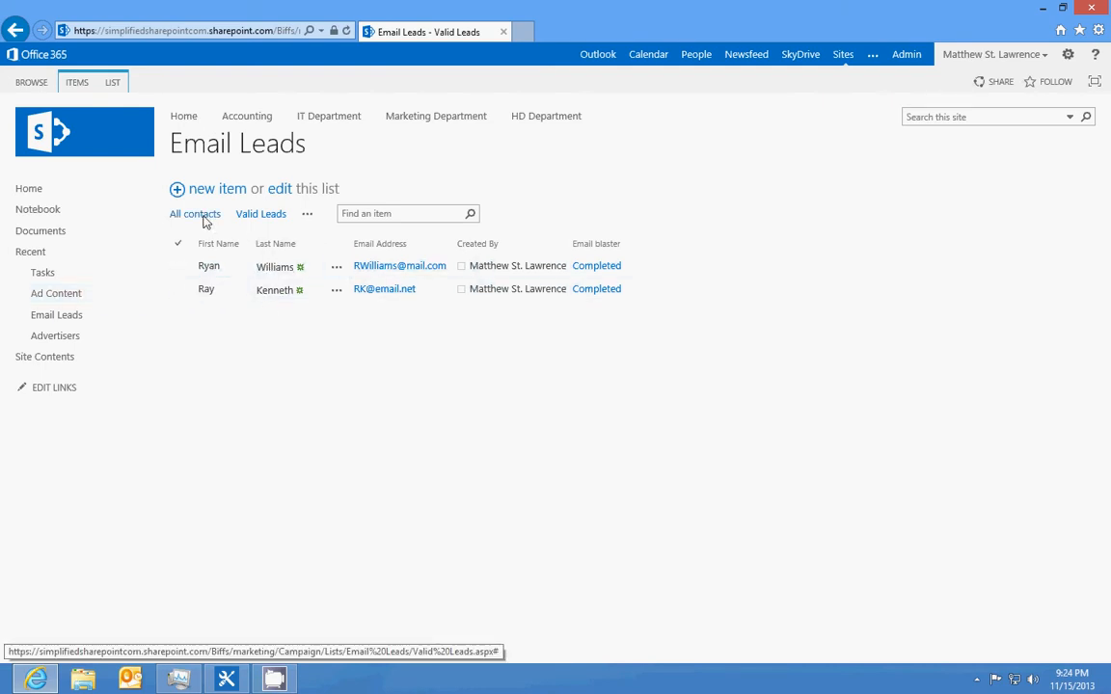
{"action": "left_click", "coordinate": [194, 213]}
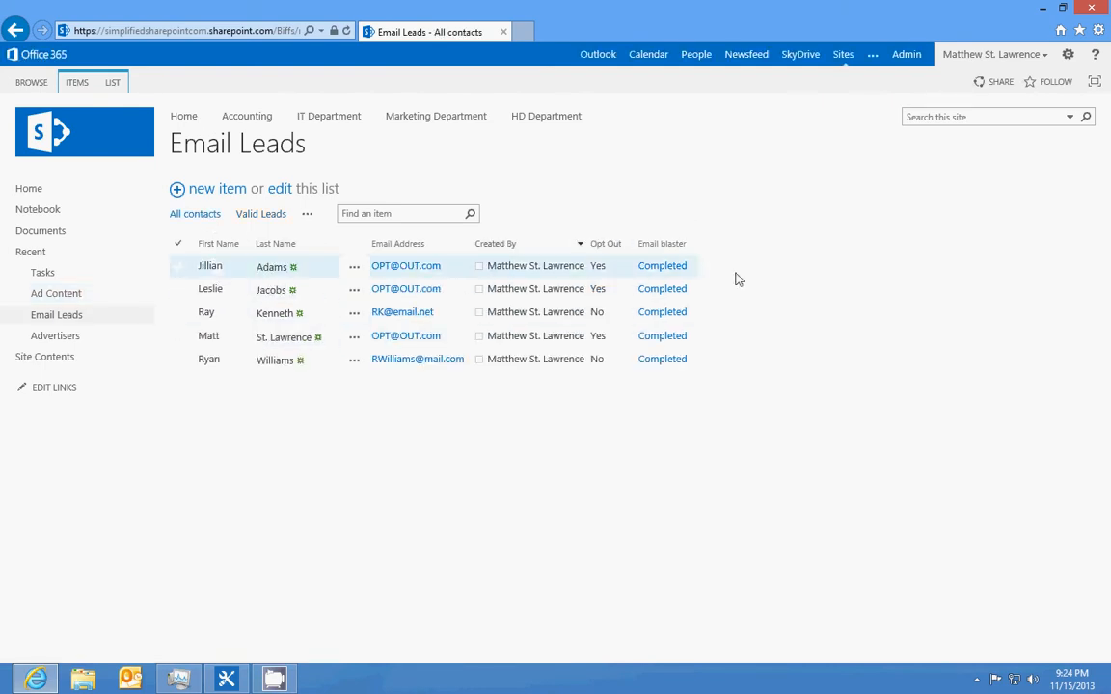
{"action": "left_click", "coordinate": [674, 423]}
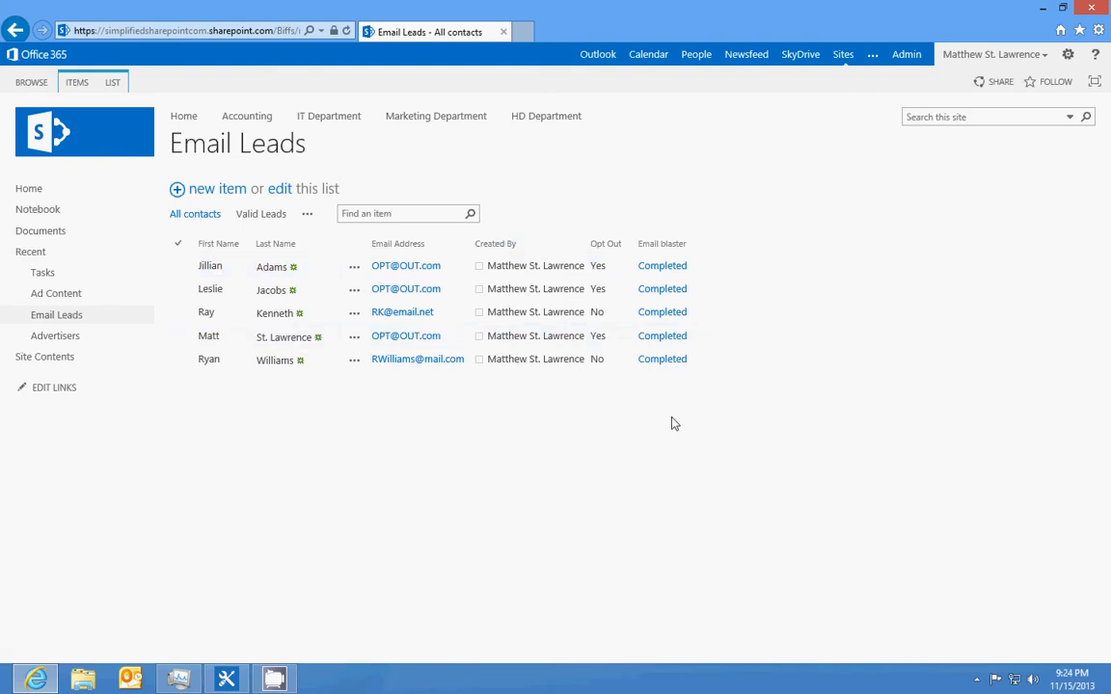
{"action": "mouse_move", "coordinate": [659, 198]}
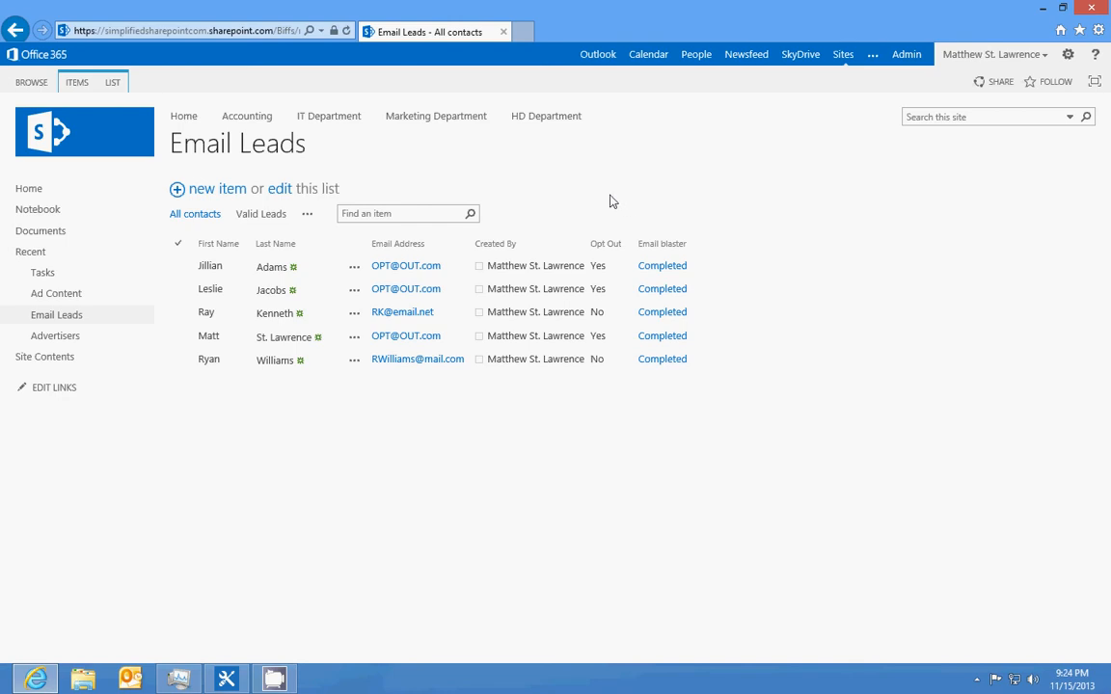
{"action": "mouse_move", "coordinate": [403, 168]}
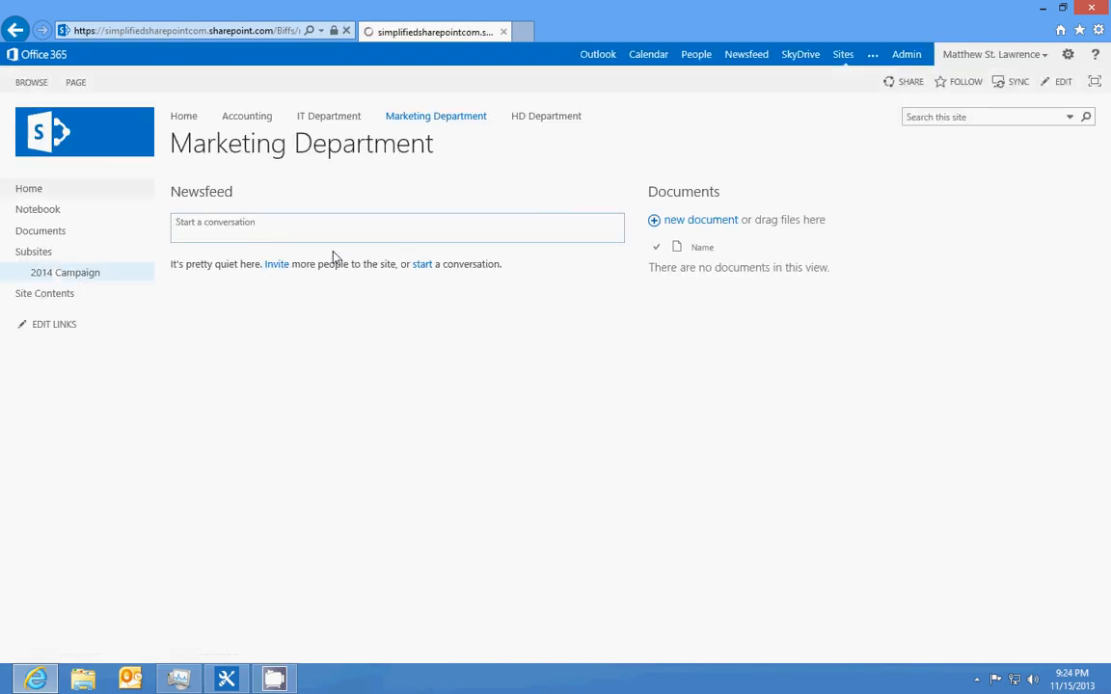
{"action": "left_click", "coordinate": [65, 271]}
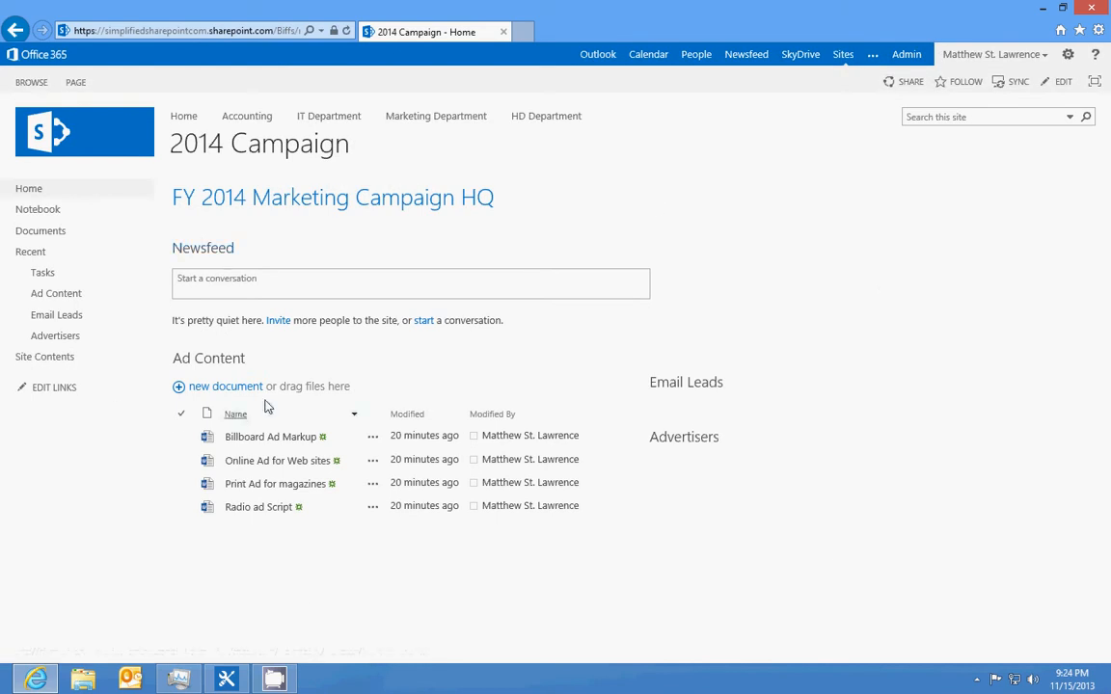
{"action": "mouse_move", "coordinate": [684, 436]}
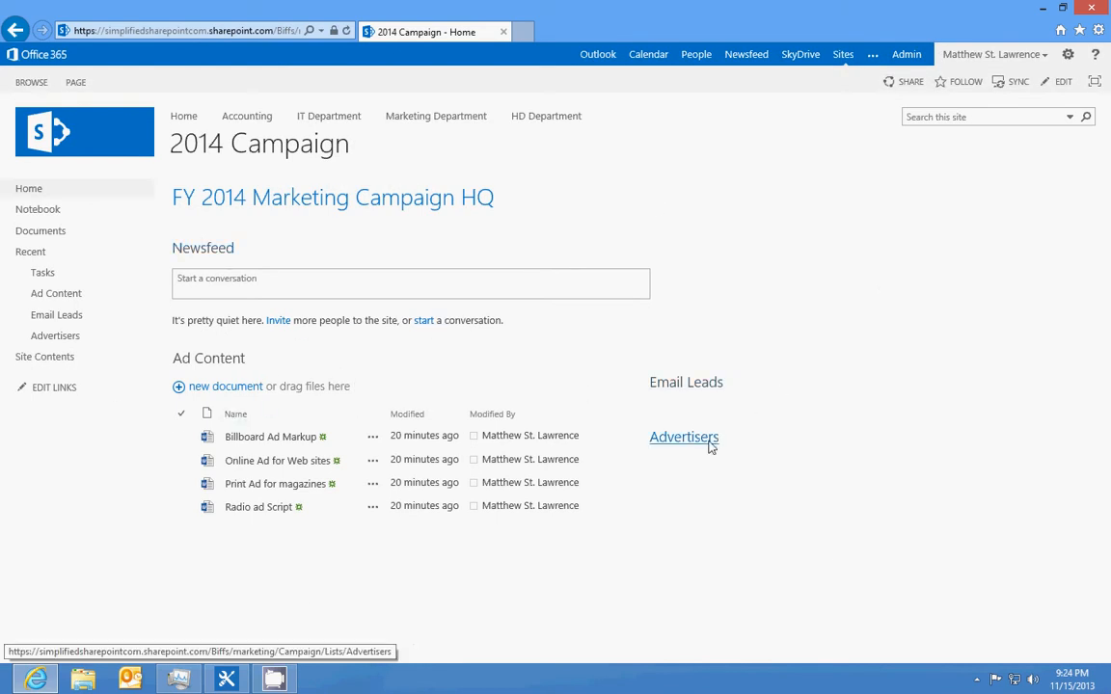
{"action": "left_click", "coordinate": [684, 437]}
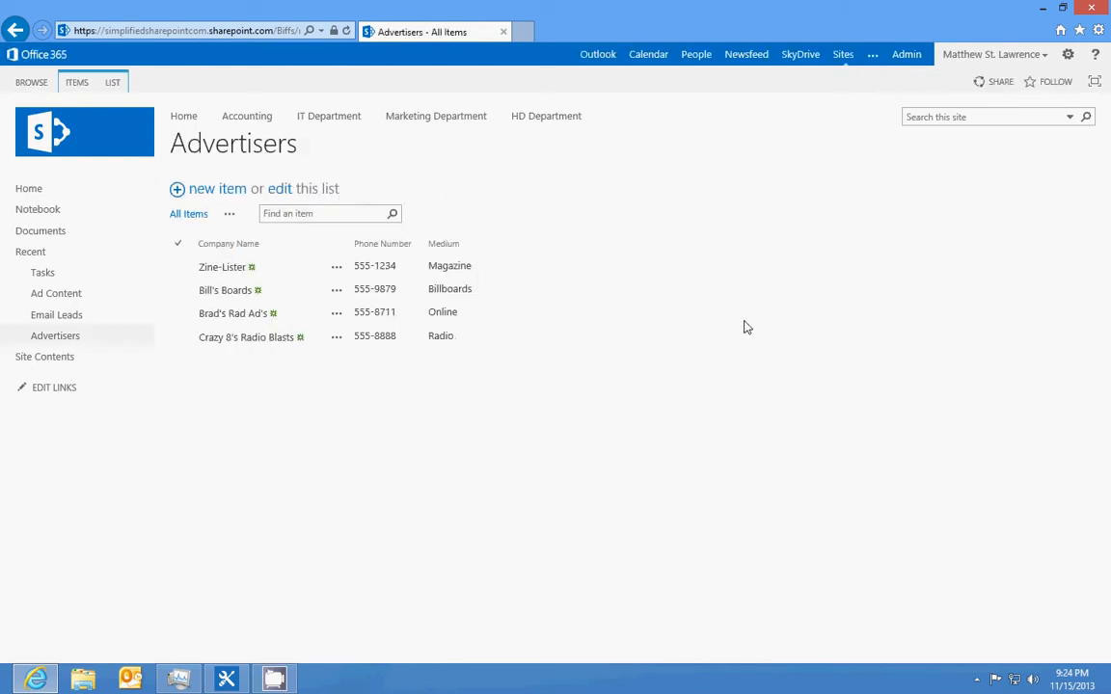
{"action": "mouse_move", "coordinate": [56, 315]}
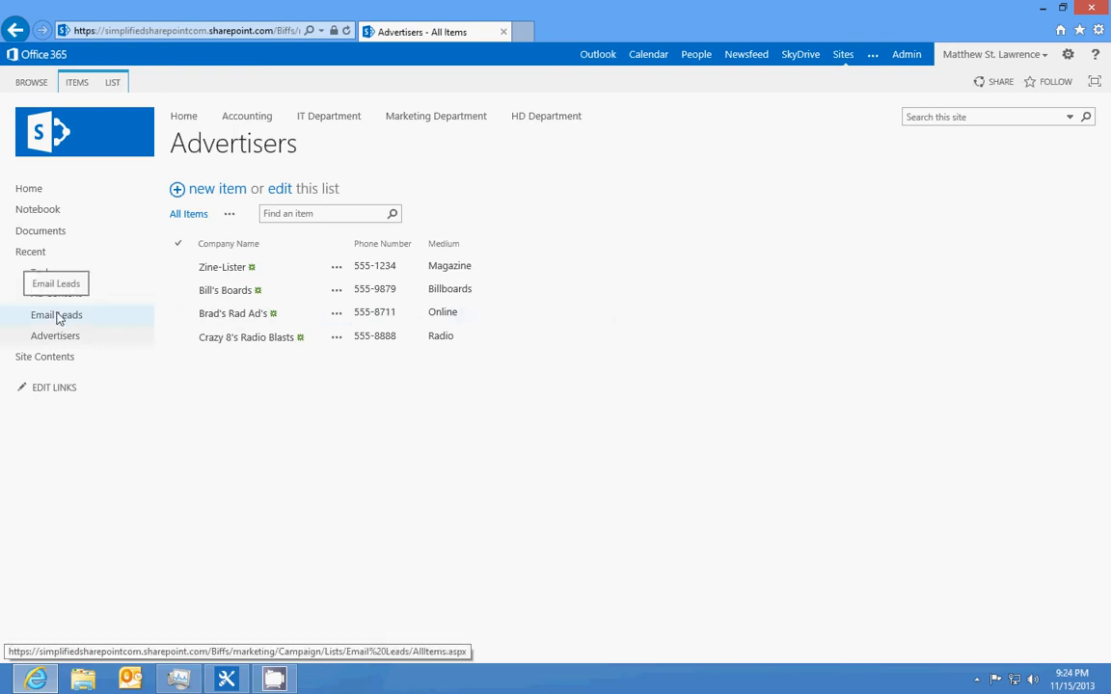
{"action": "left_click", "coordinate": [56, 315]}
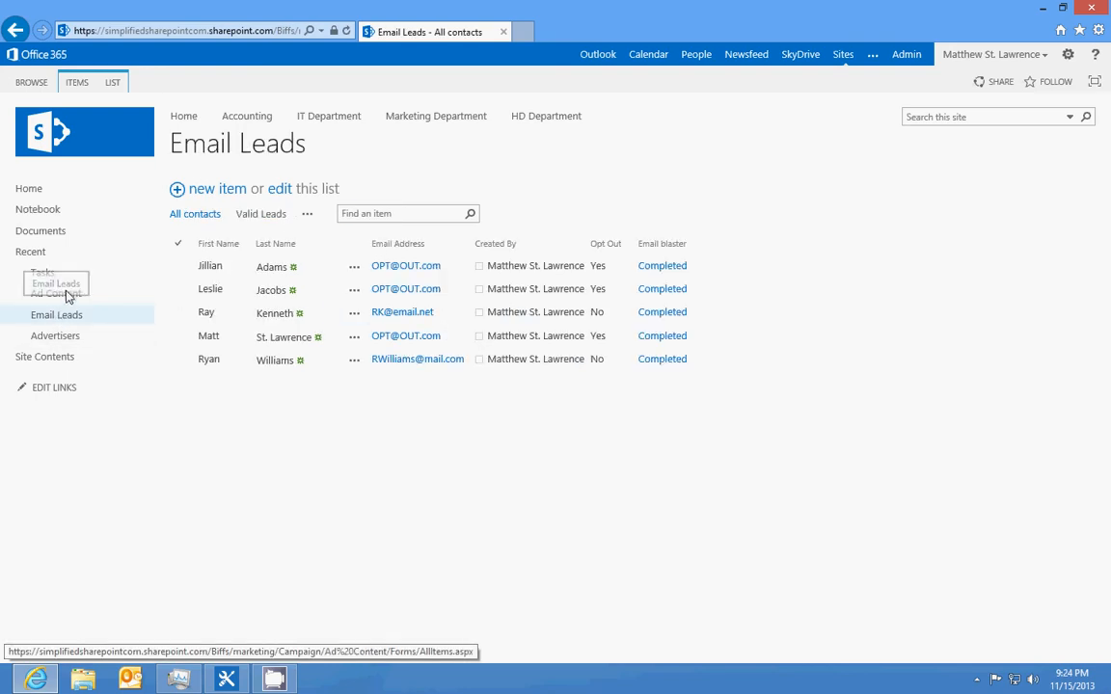
{"action": "left_click", "coordinate": [55, 293]}
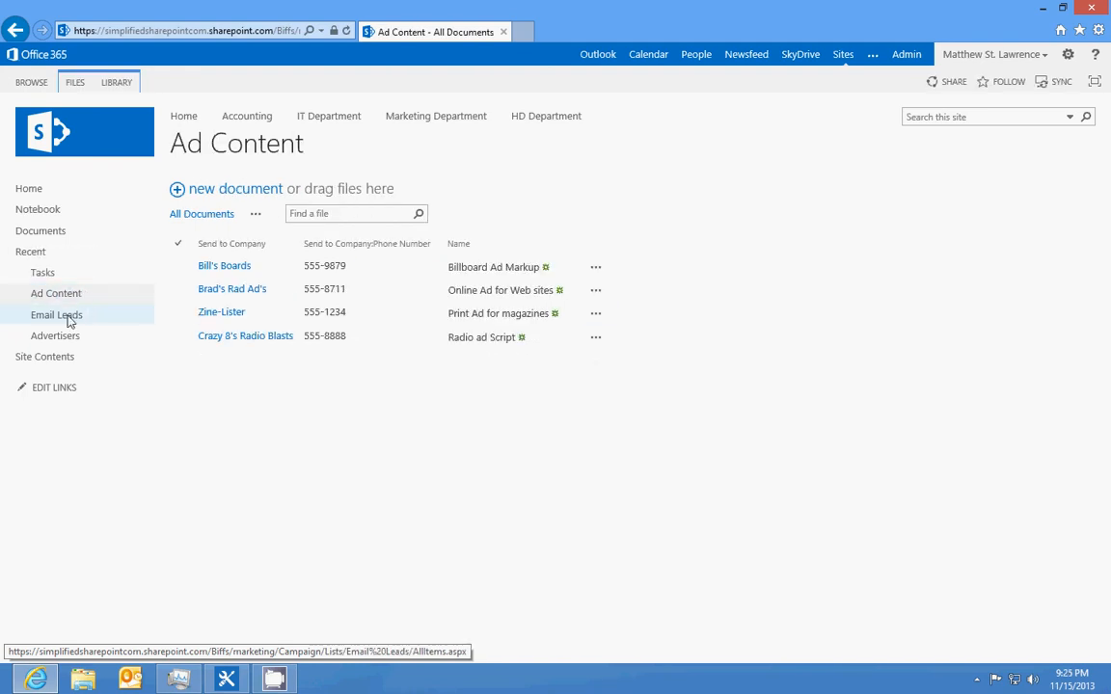
{"action": "left_click", "coordinate": [56, 315]}
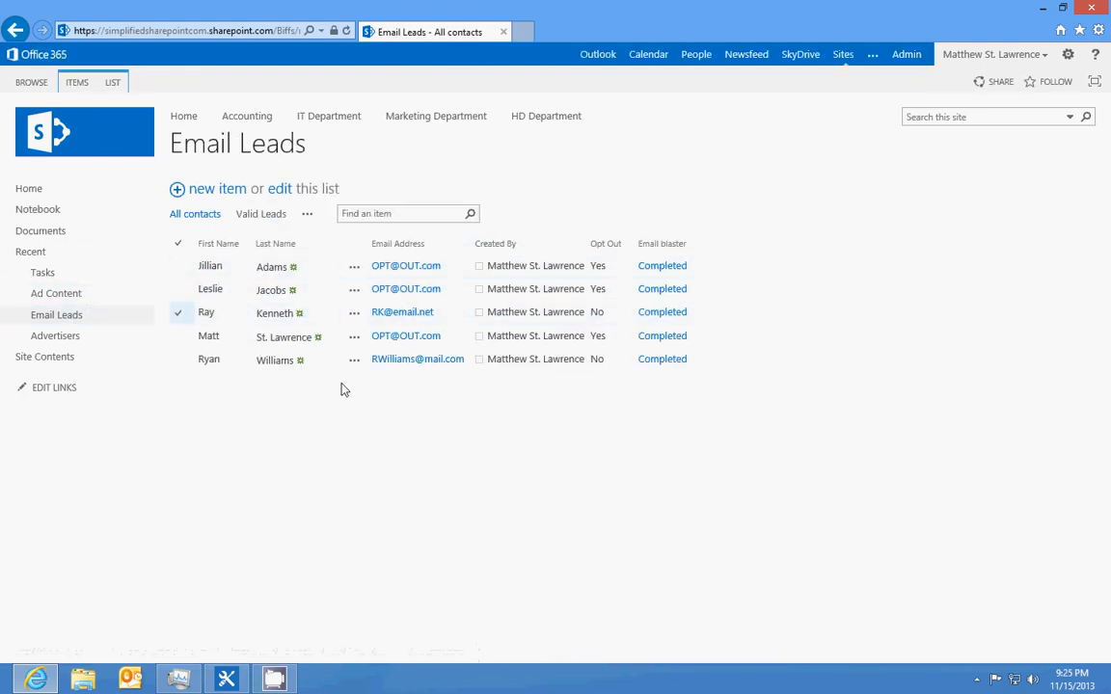
{"action": "left_click", "coordinate": [260, 213]}
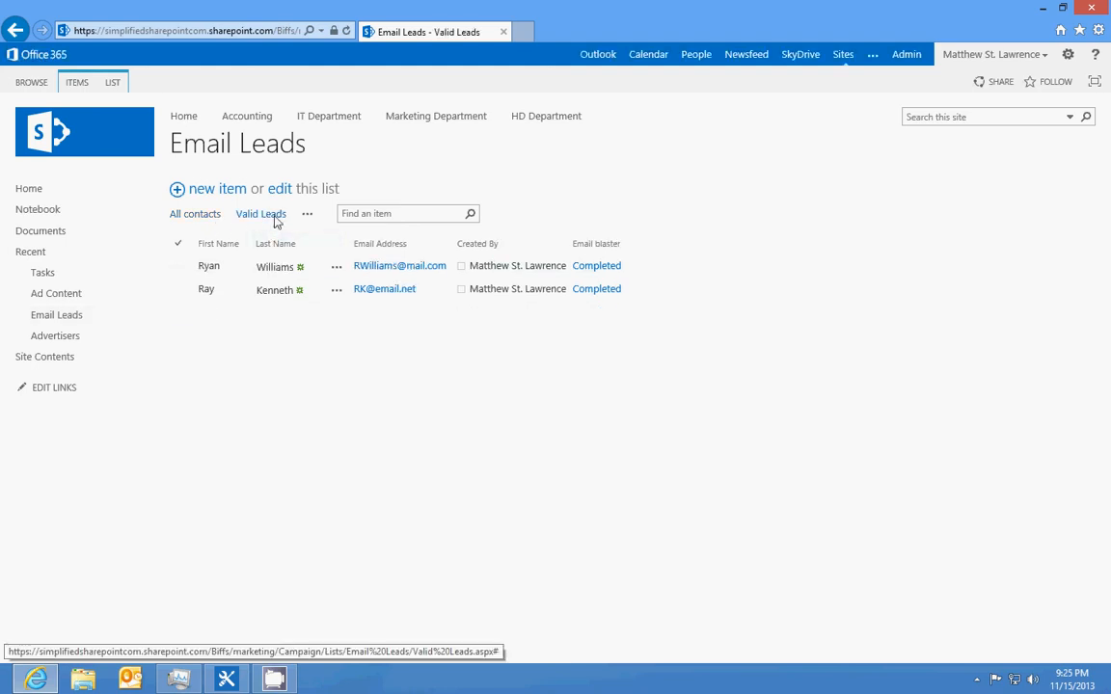
{"action": "left_click", "coordinate": [194, 214]}
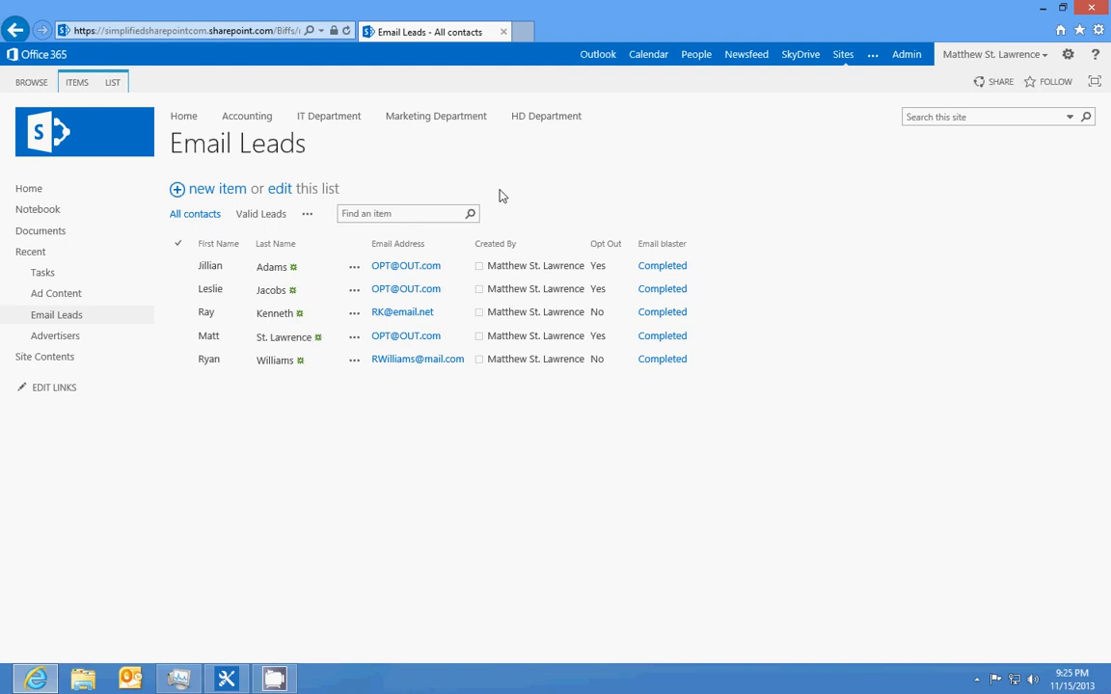
{"action": "mouse_move", "coordinate": [533, 184]}
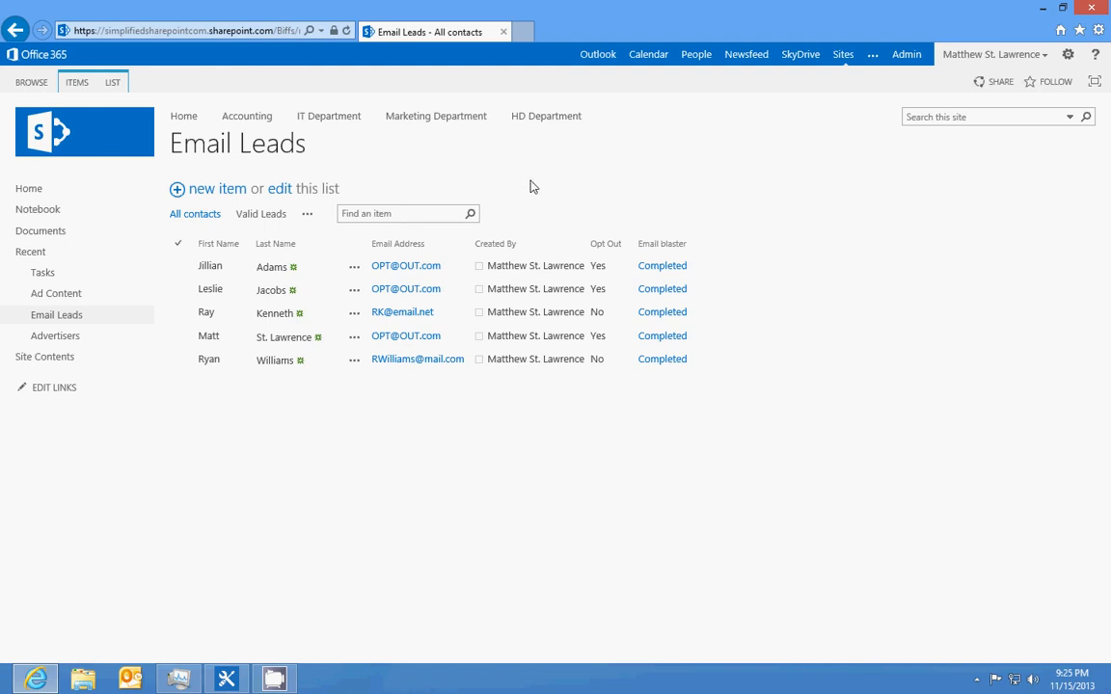